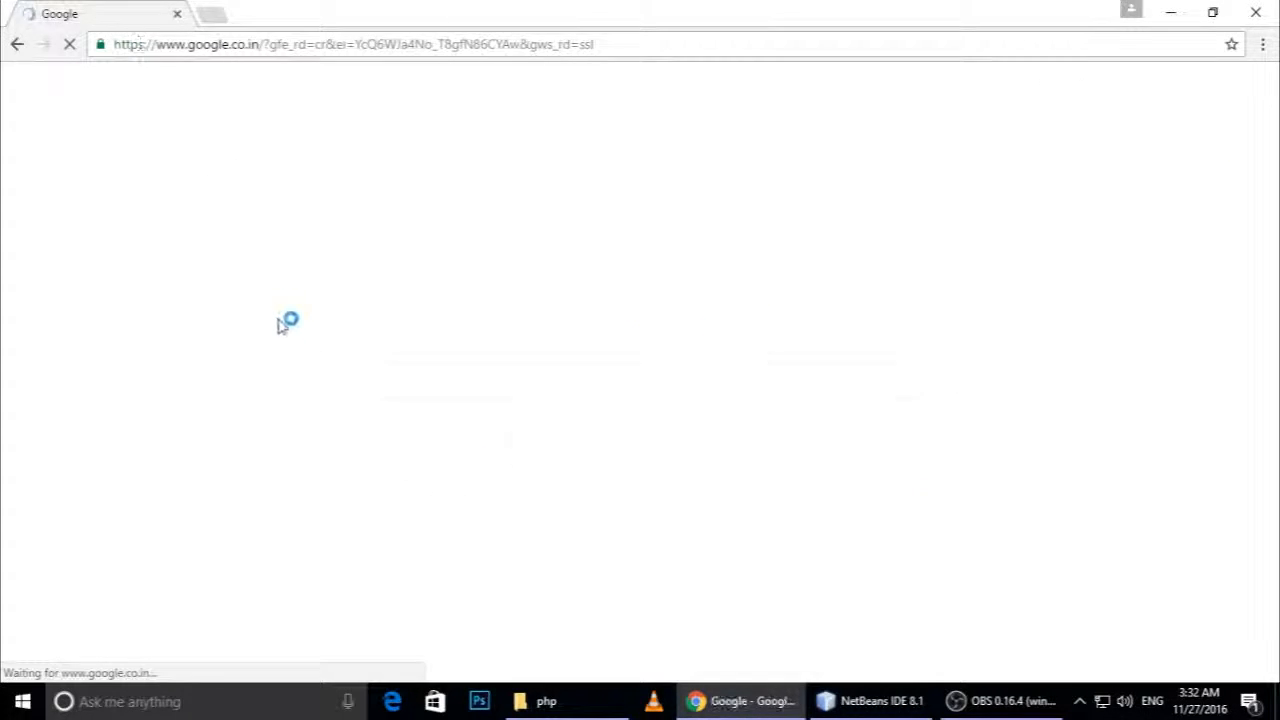
# - Search Google for 'wam' and pick the 'wamp download' suggestion
pyautogui.write('wam')
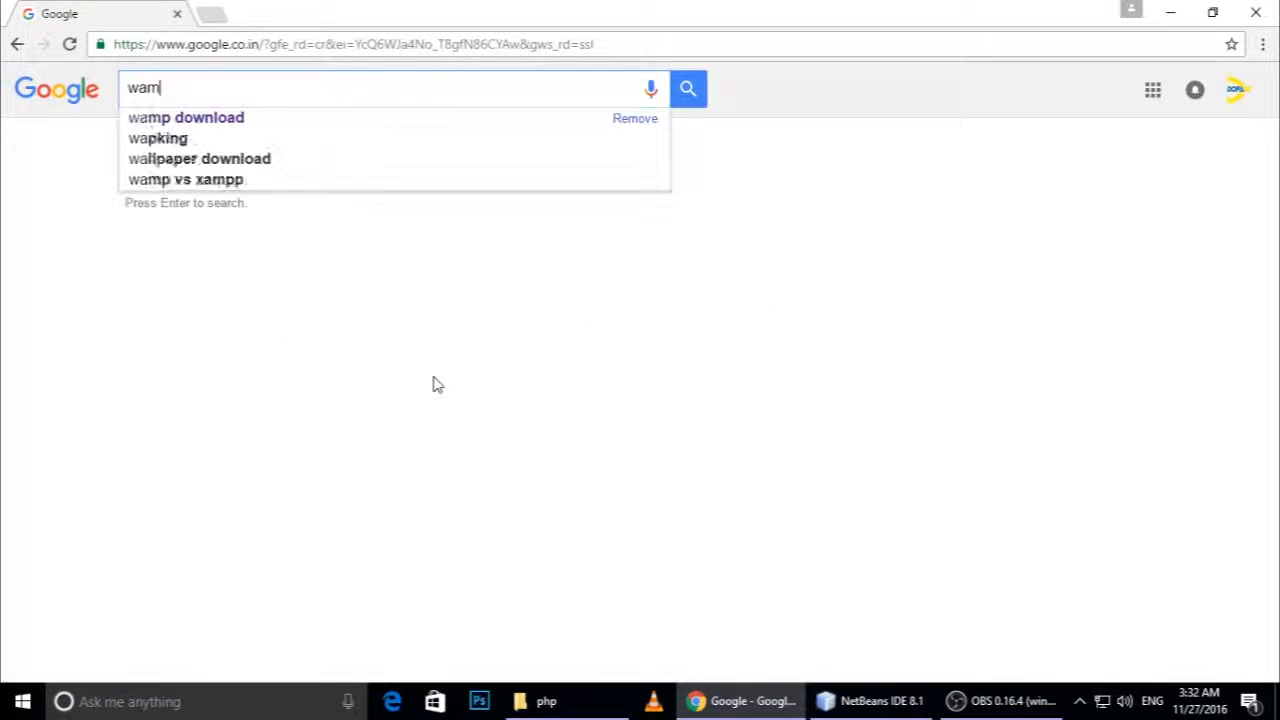
pyautogui.click(186, 116)
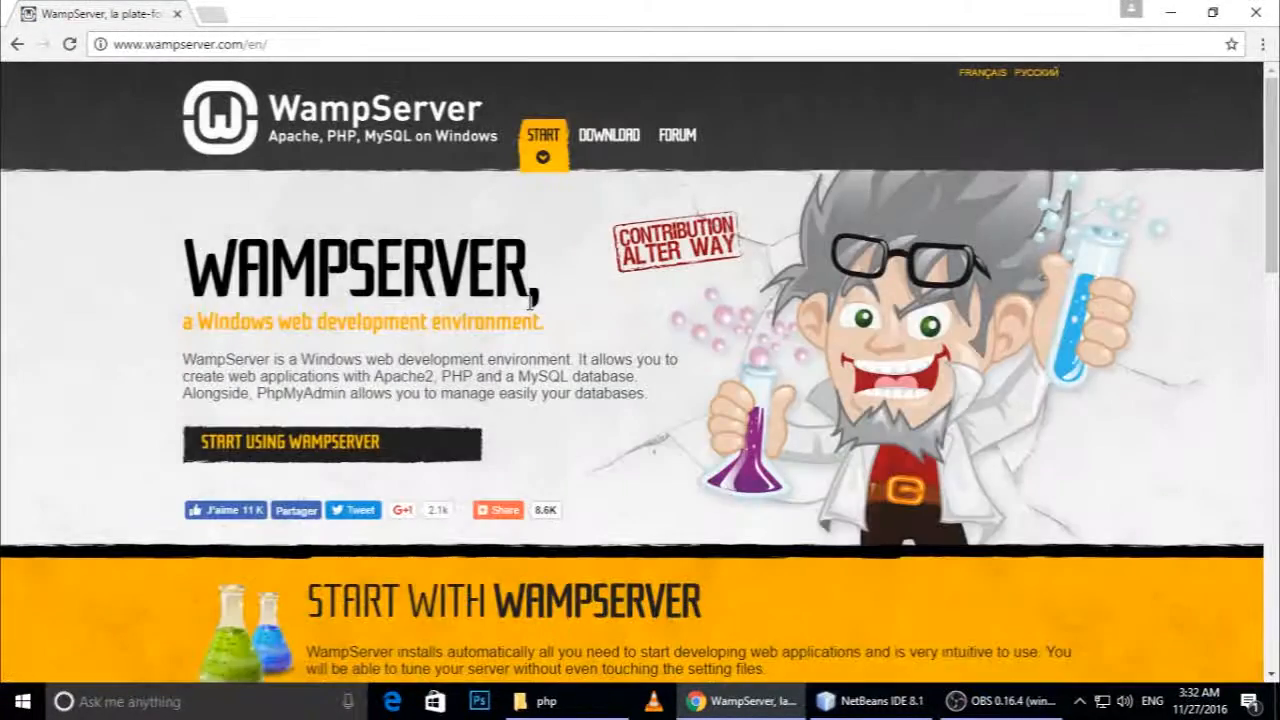
# - Go to the DOWNLOAD section of wampserver.com listing the 3.0.6 installers
pyautogui.click(608, 136)
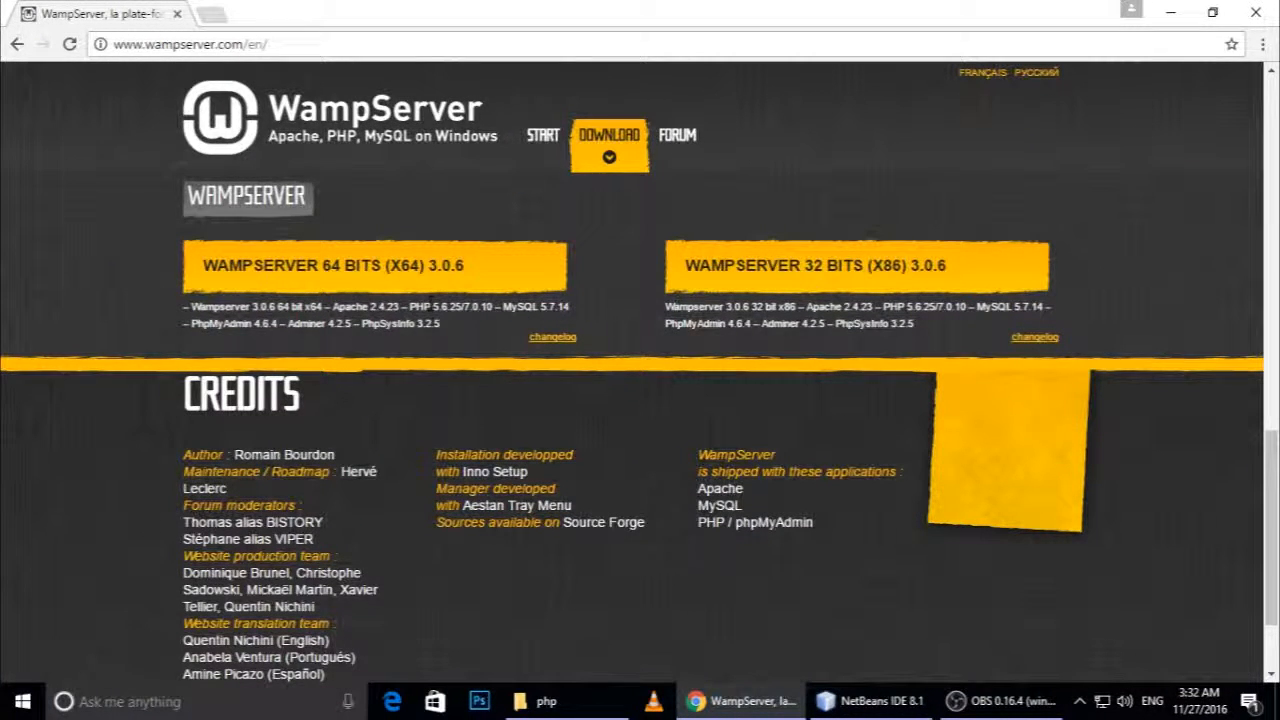
pyautogui.moveTo(310, 288)
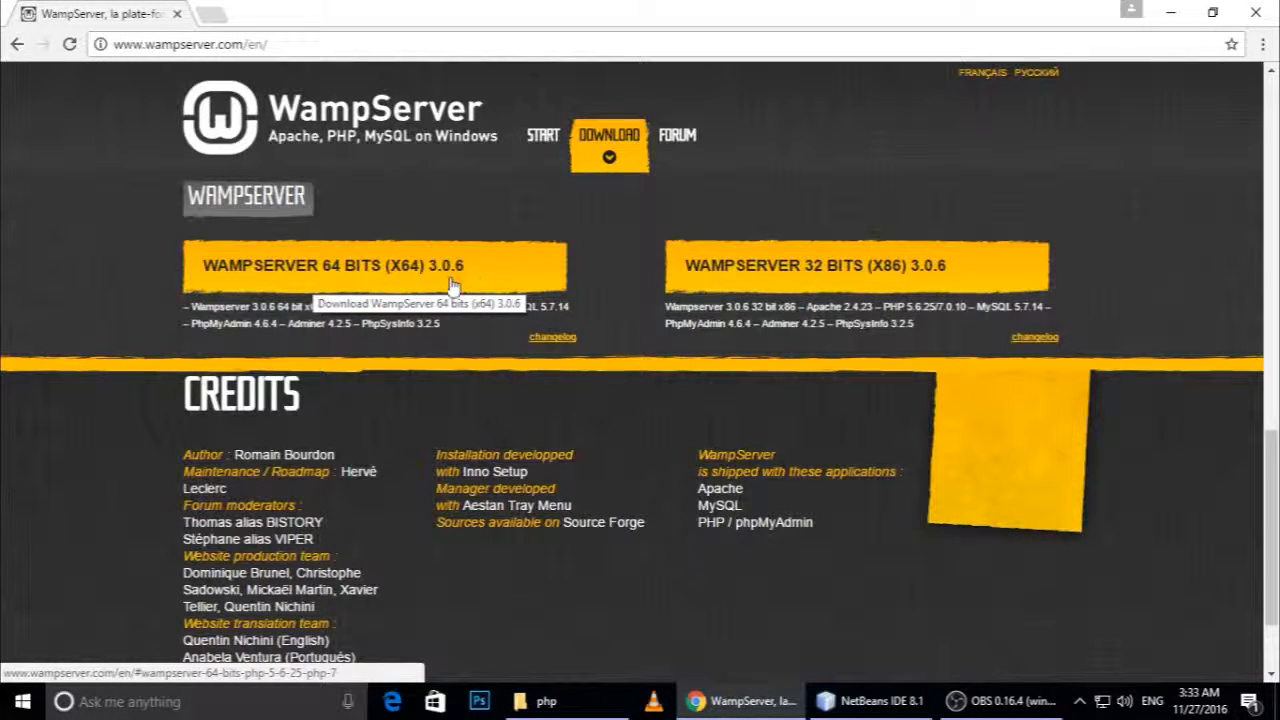
pyautogui.moveTo(816, 288)
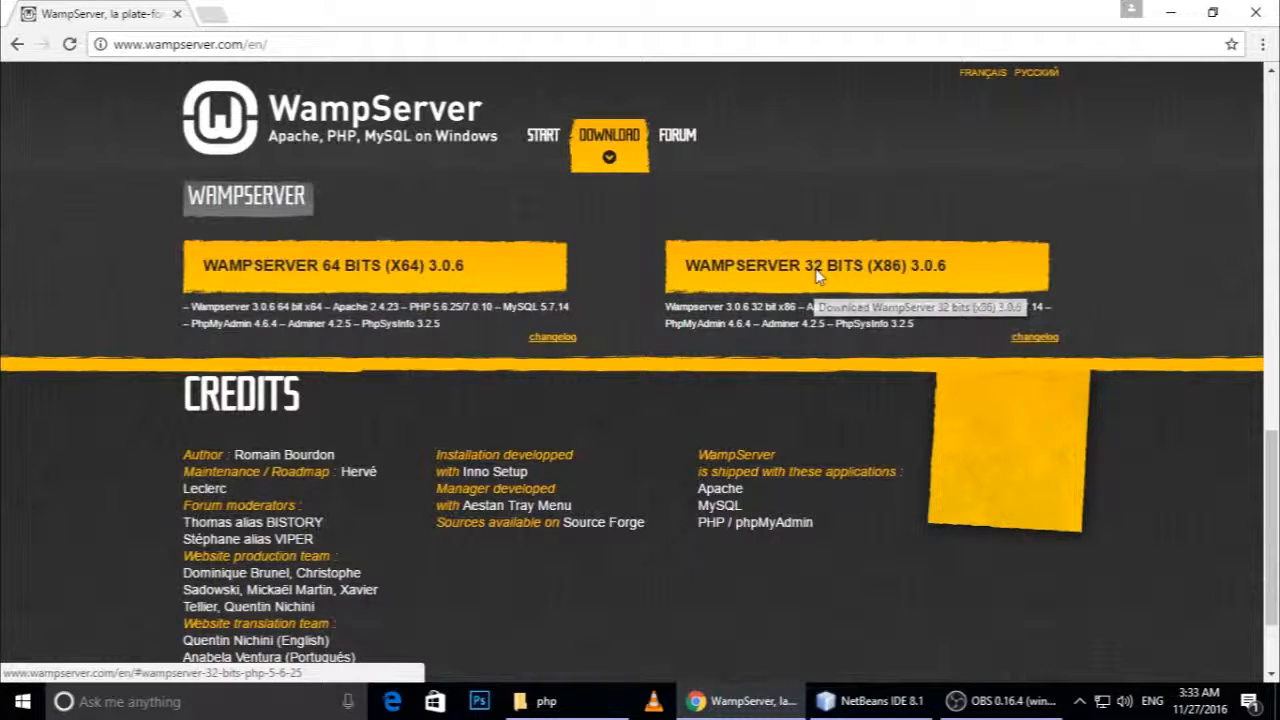
# - Open the WampServer 32-bit (x86) 3.0.6 notice and its microsoft.com vcredist link in a new tab
pyautogui.click(844, 264)
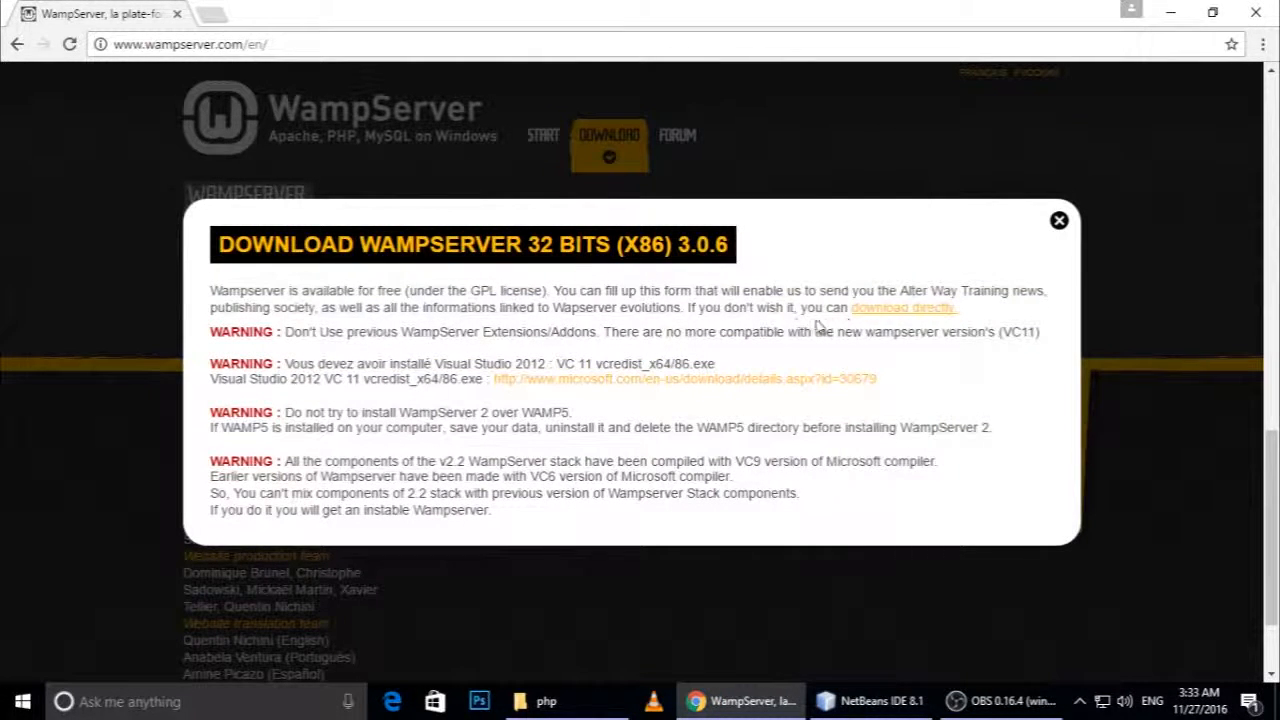
pyautogui.moveTo(896, 312)
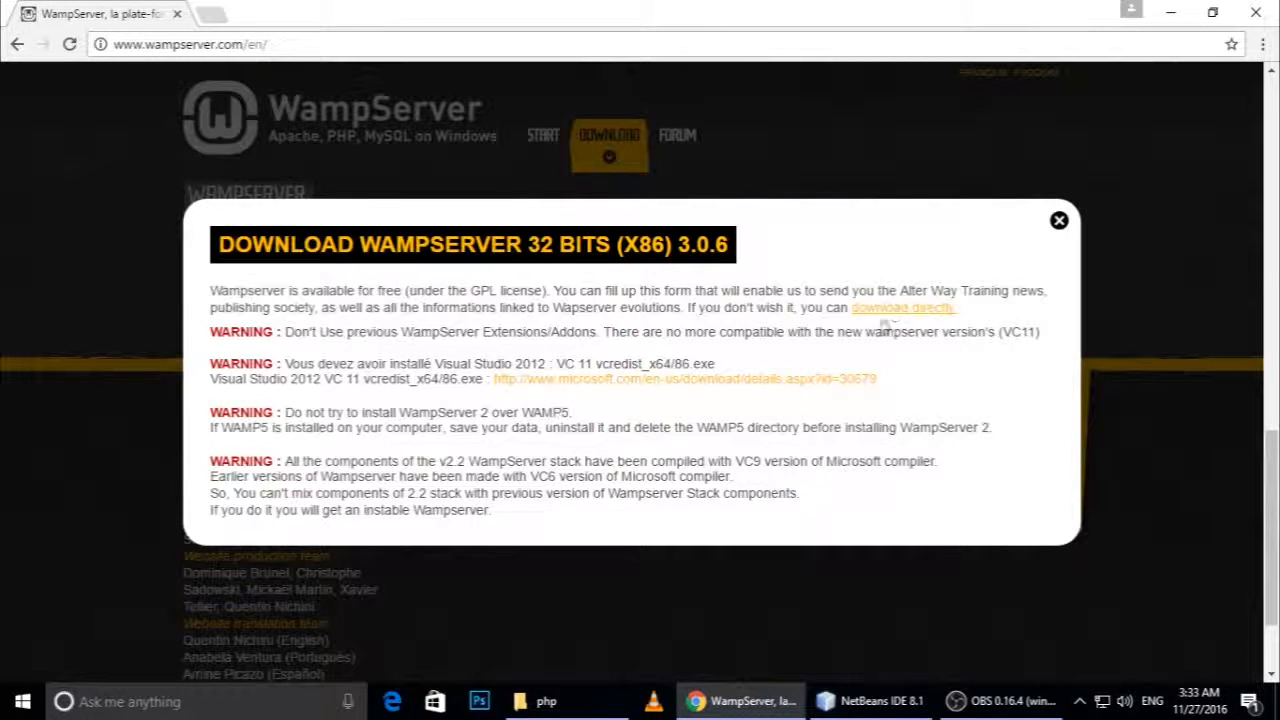
pyautogui.moveTo(872, 324)
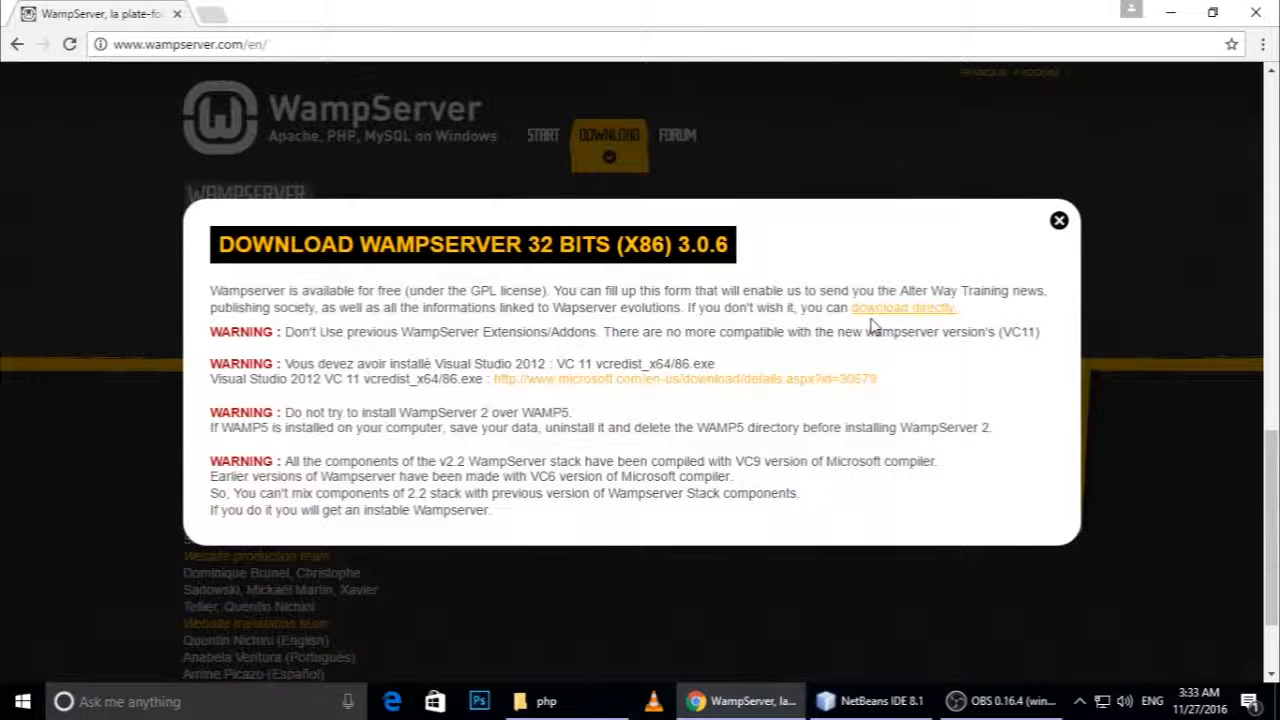
pyautogui.moveTo(684, 384)
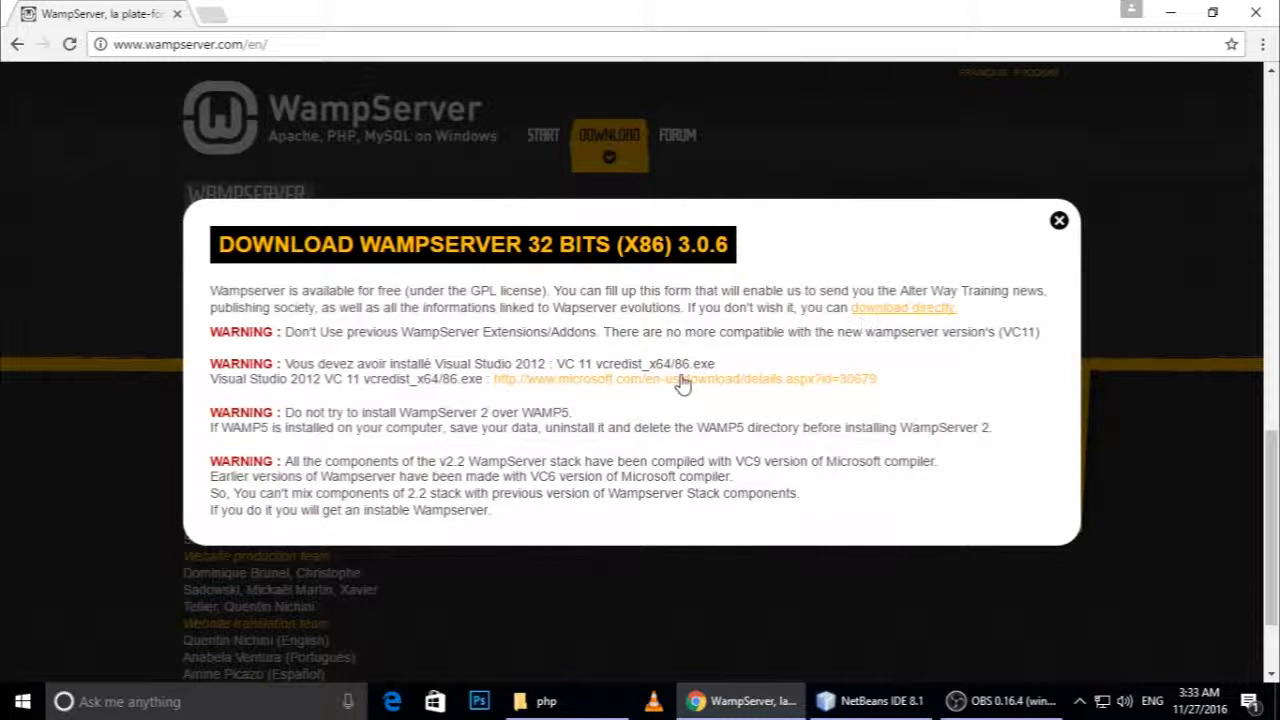
pyautogui.moveTo(660, 396)
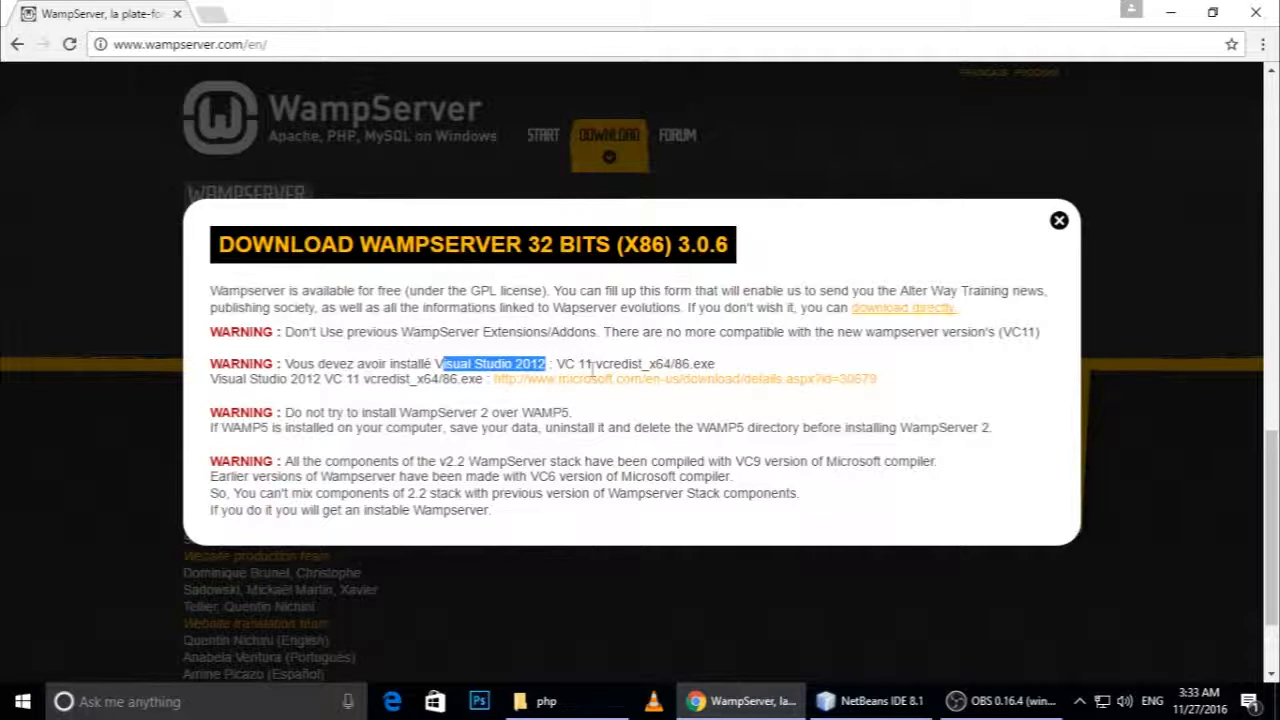
pyautogui.moveTo(656, 384)
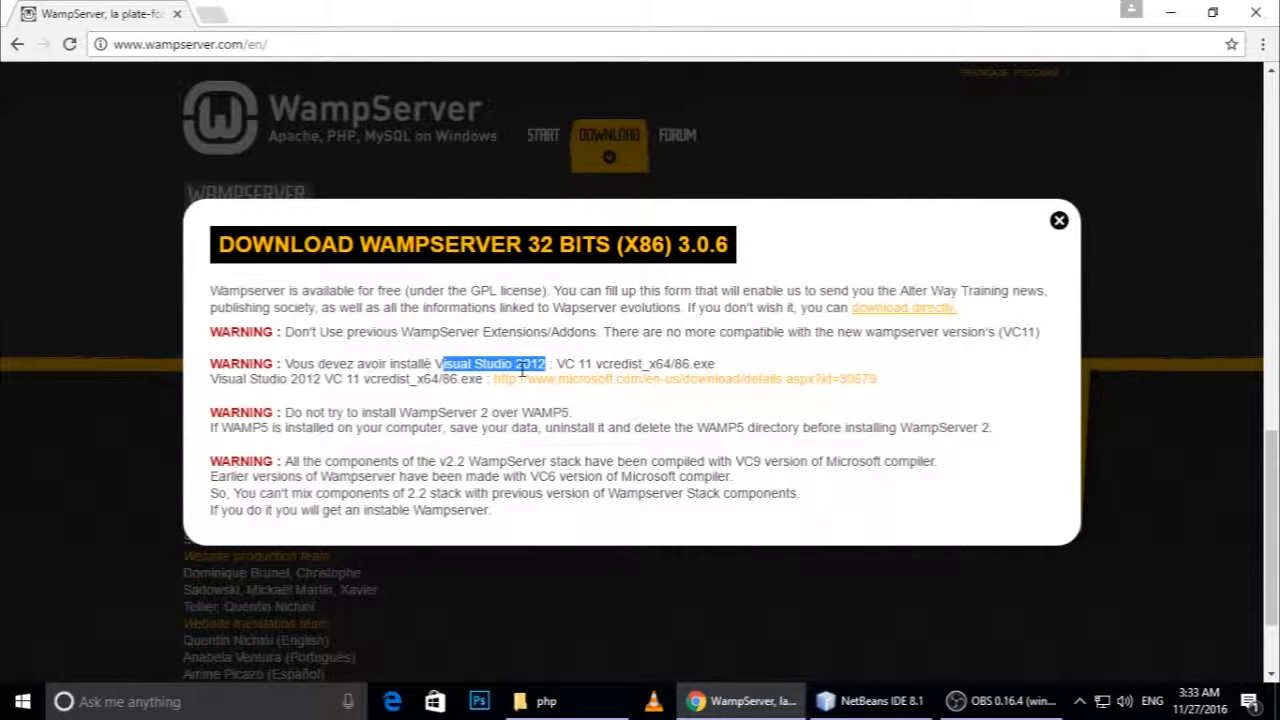
pyautogui.moveTo(596, 382)
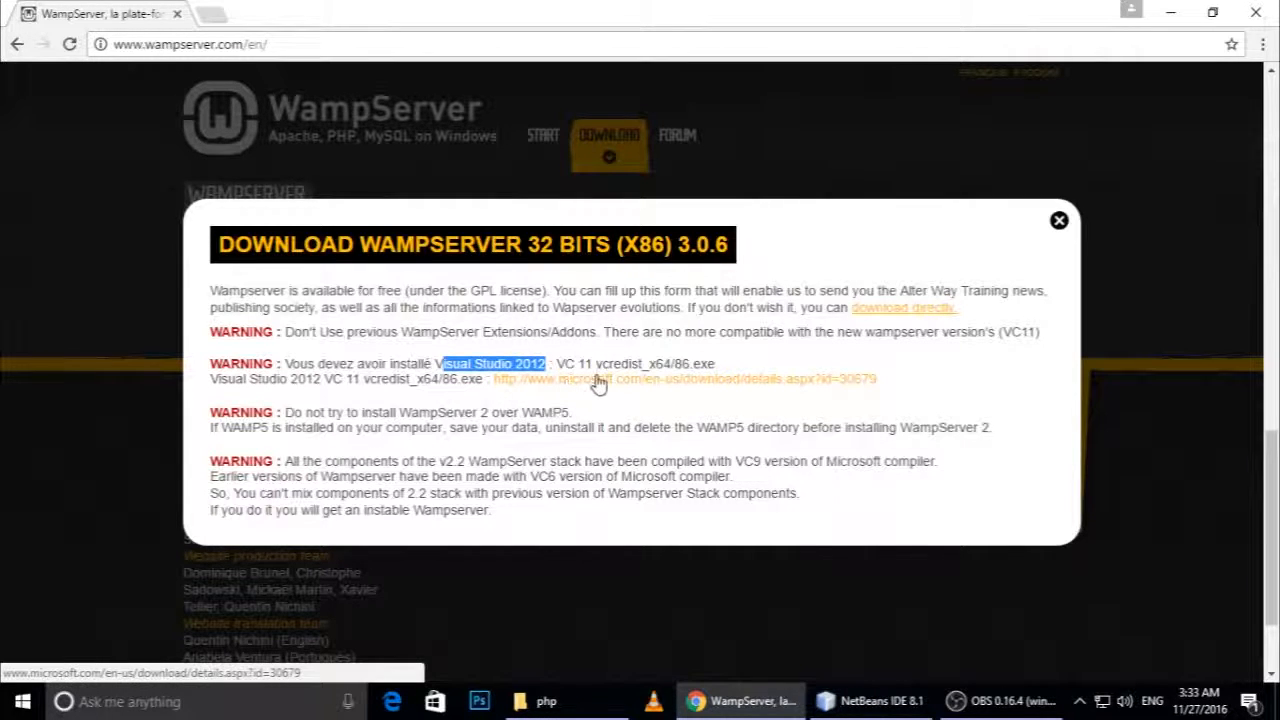
pyautogui.click(612, 378)
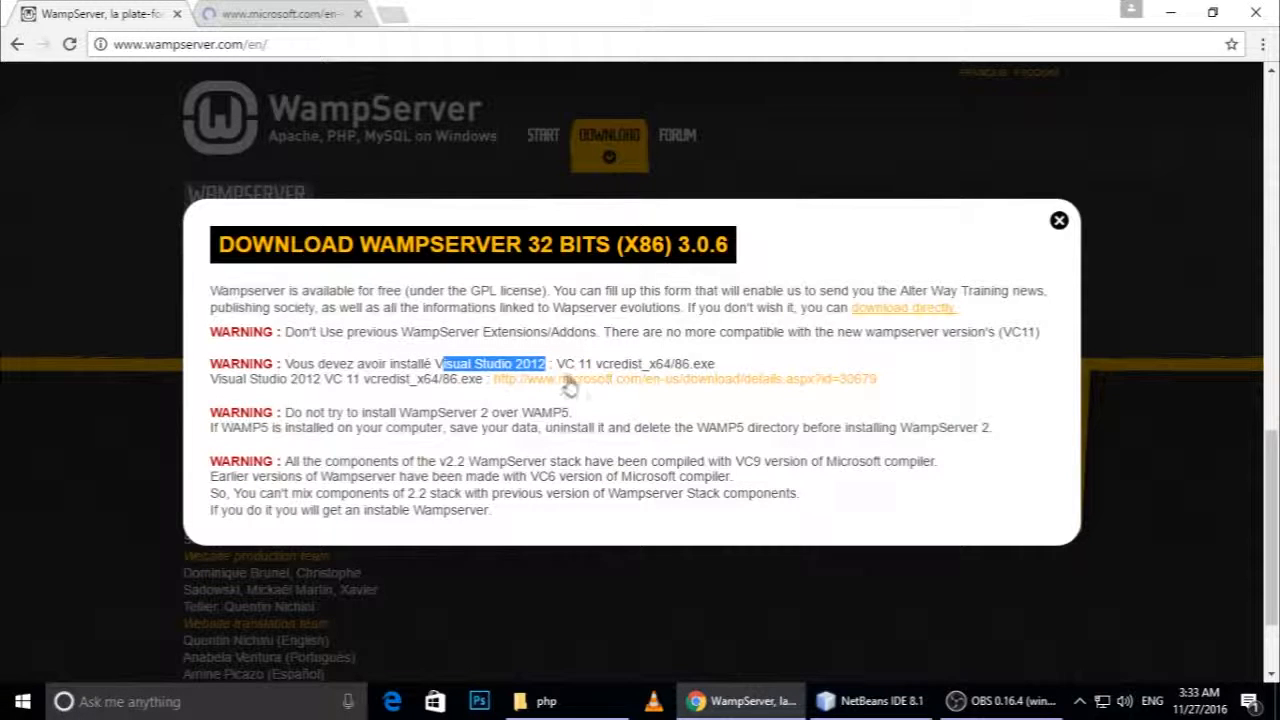
pyautogui.click(678, 378)
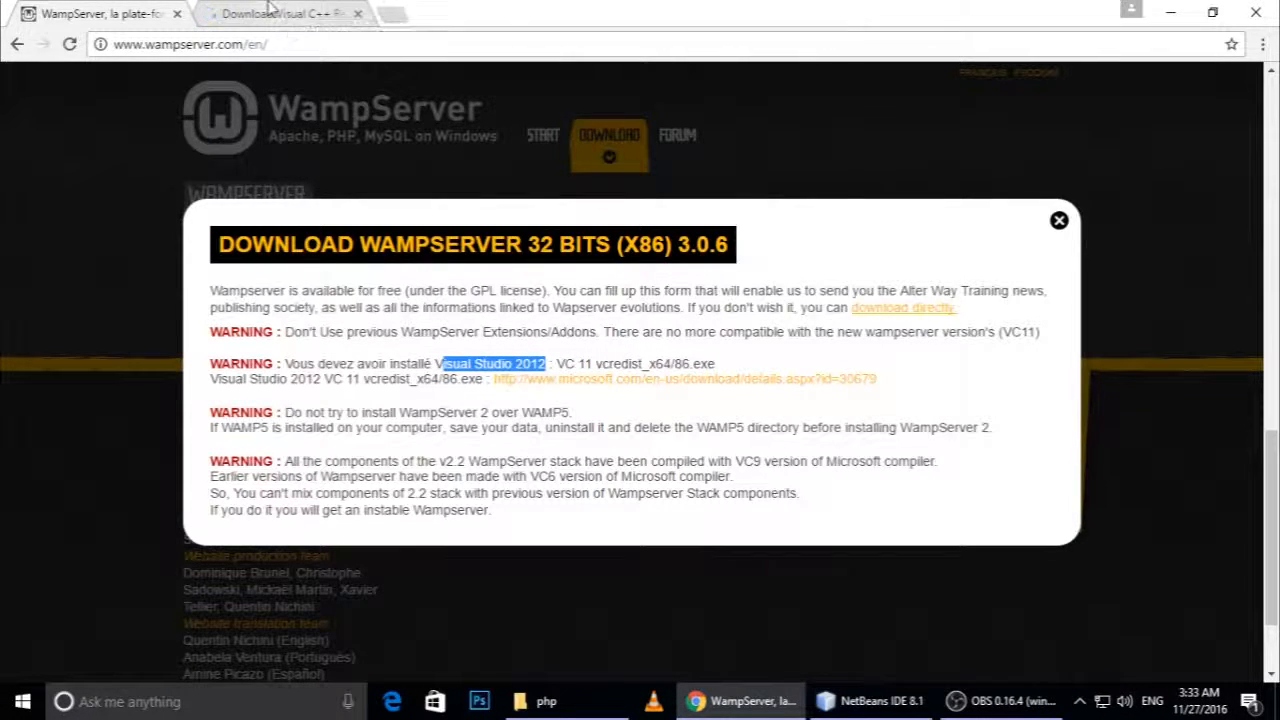
# - On the Microsoft Visual C++ Redistributable 2012 Update 4 page, start the download to list the x64, x86 and arm files
pyautogui.click(680, 378)
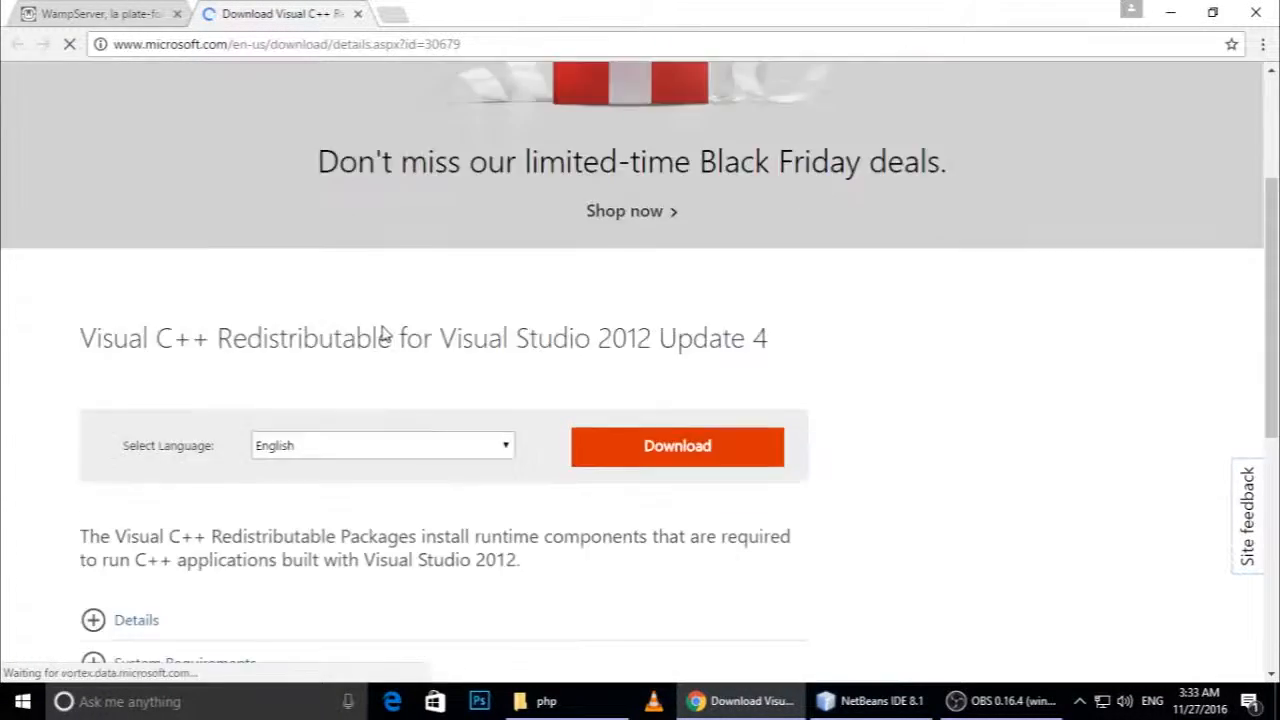
pyautogui.click(676, 408)
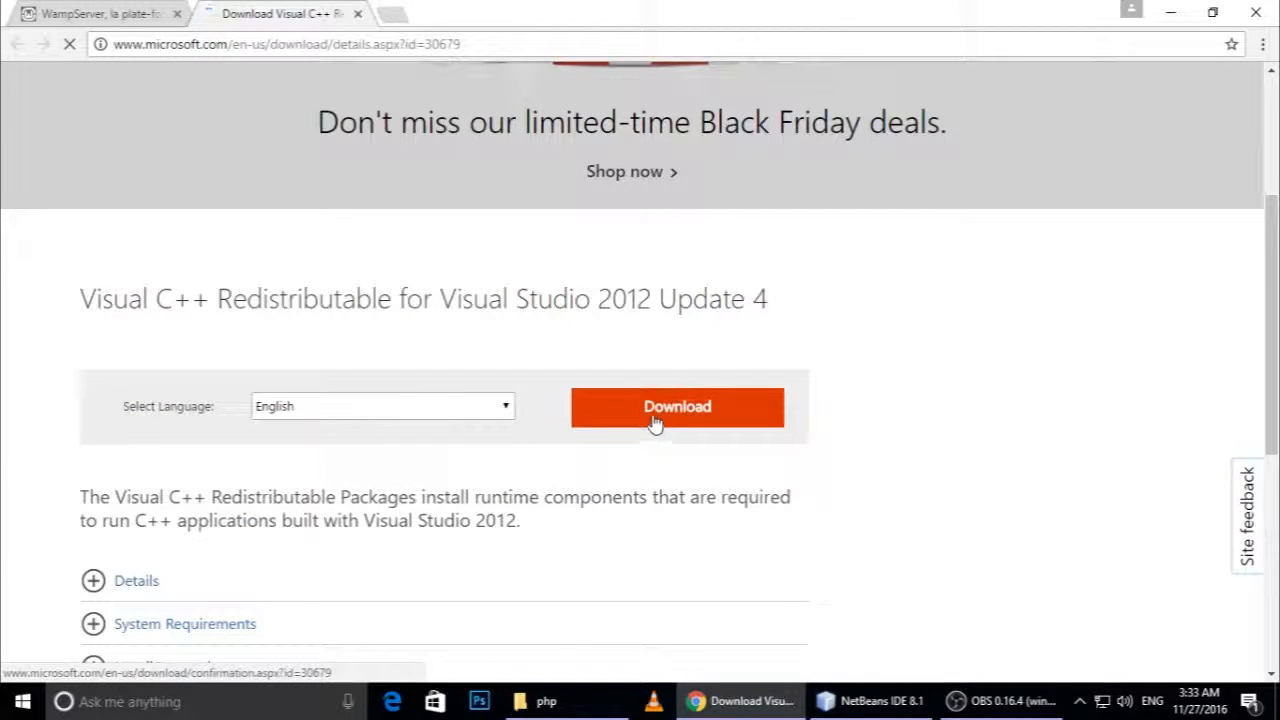
pyautogui.click(676, 408)
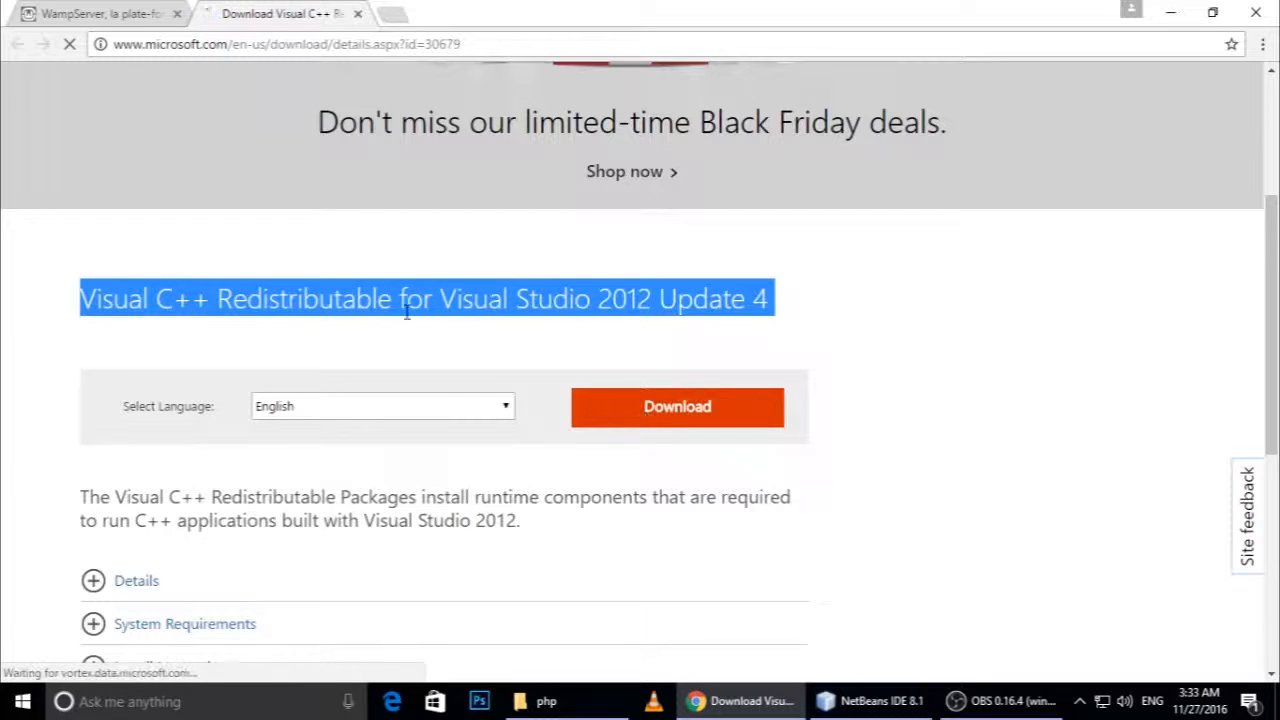
pyautogui.click(676, 408)
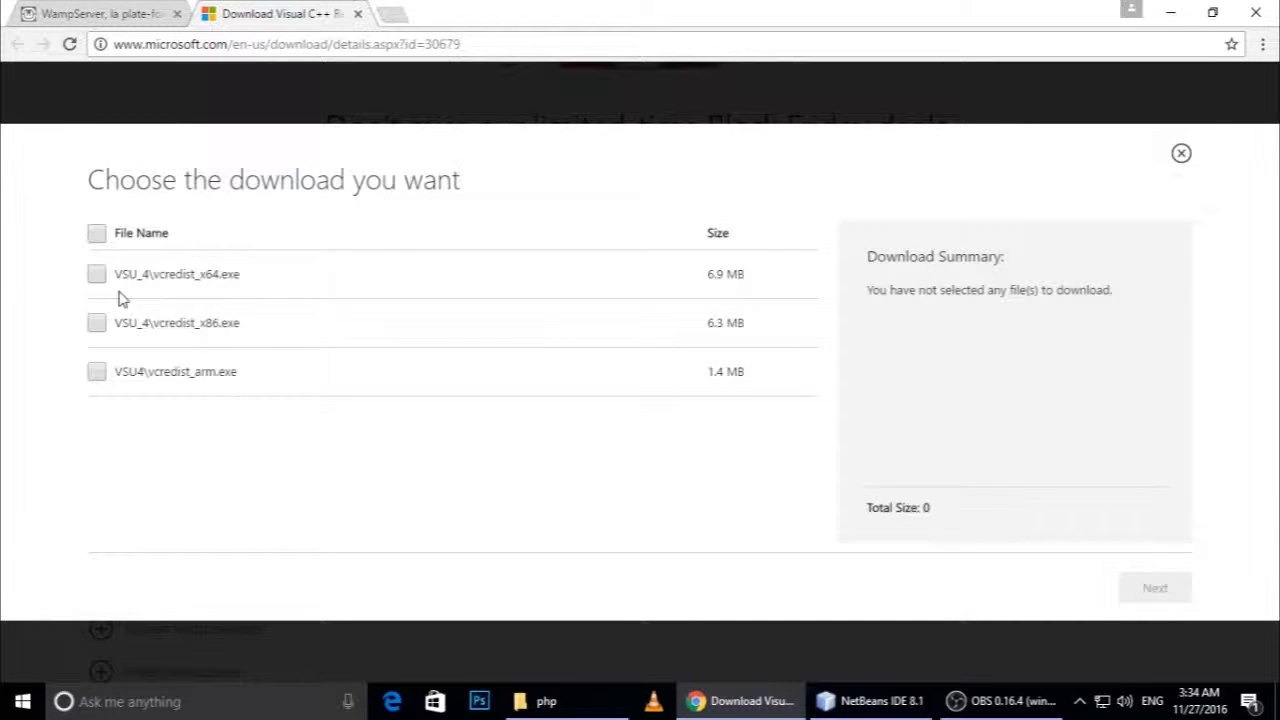
pyautogui.moveTo(196, 344)
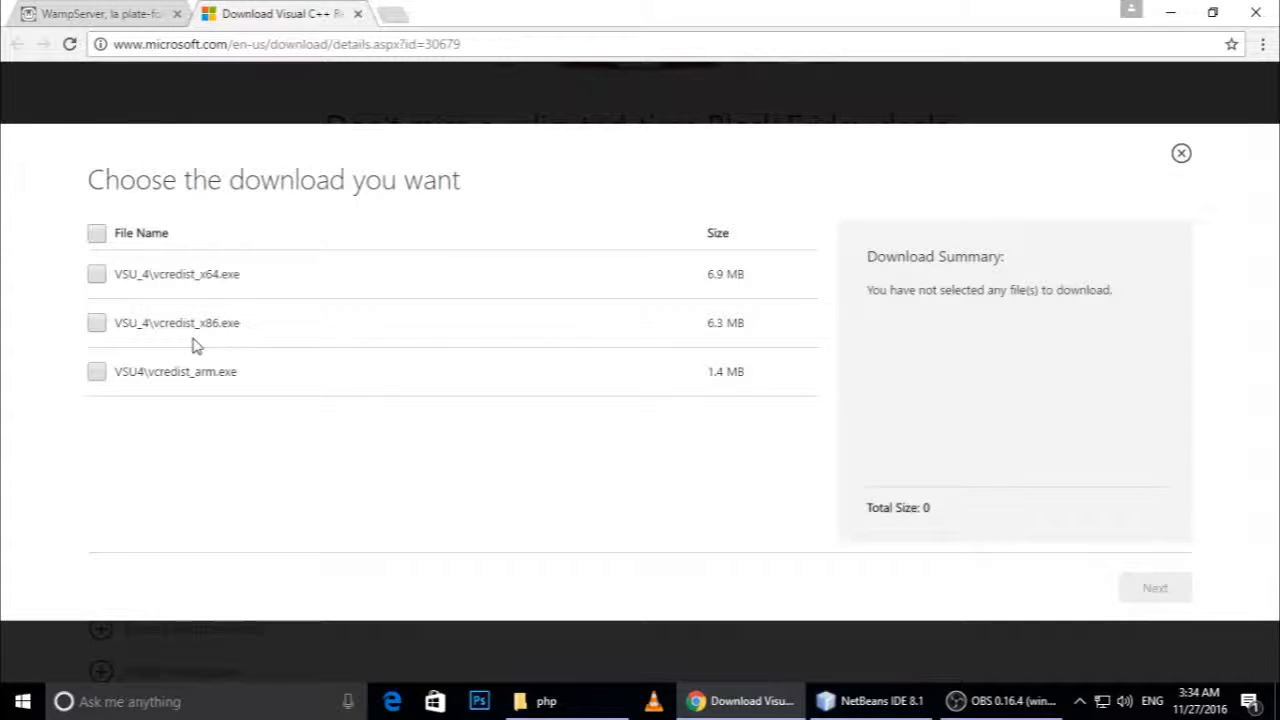
pyautogui.moveTo(118, 280)
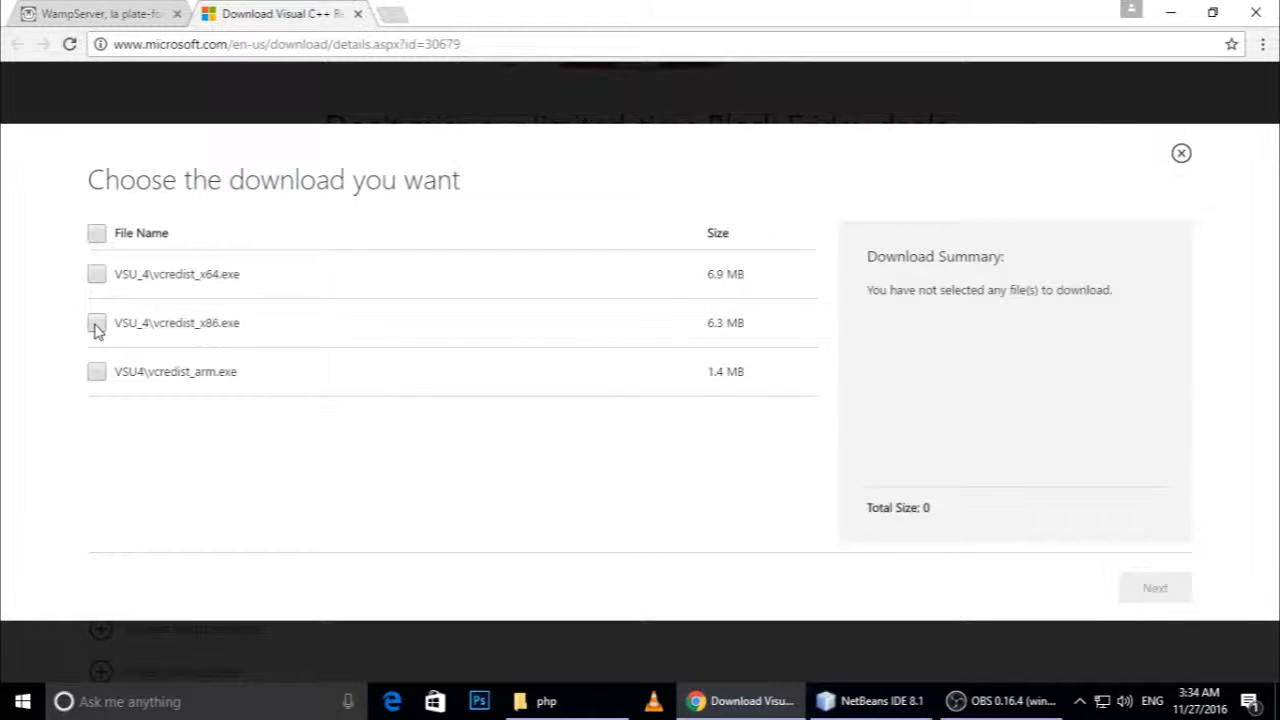
# - Tick VSU_4\vcredist_x86.exe as the file to download
pyautogui.click(96, 322)
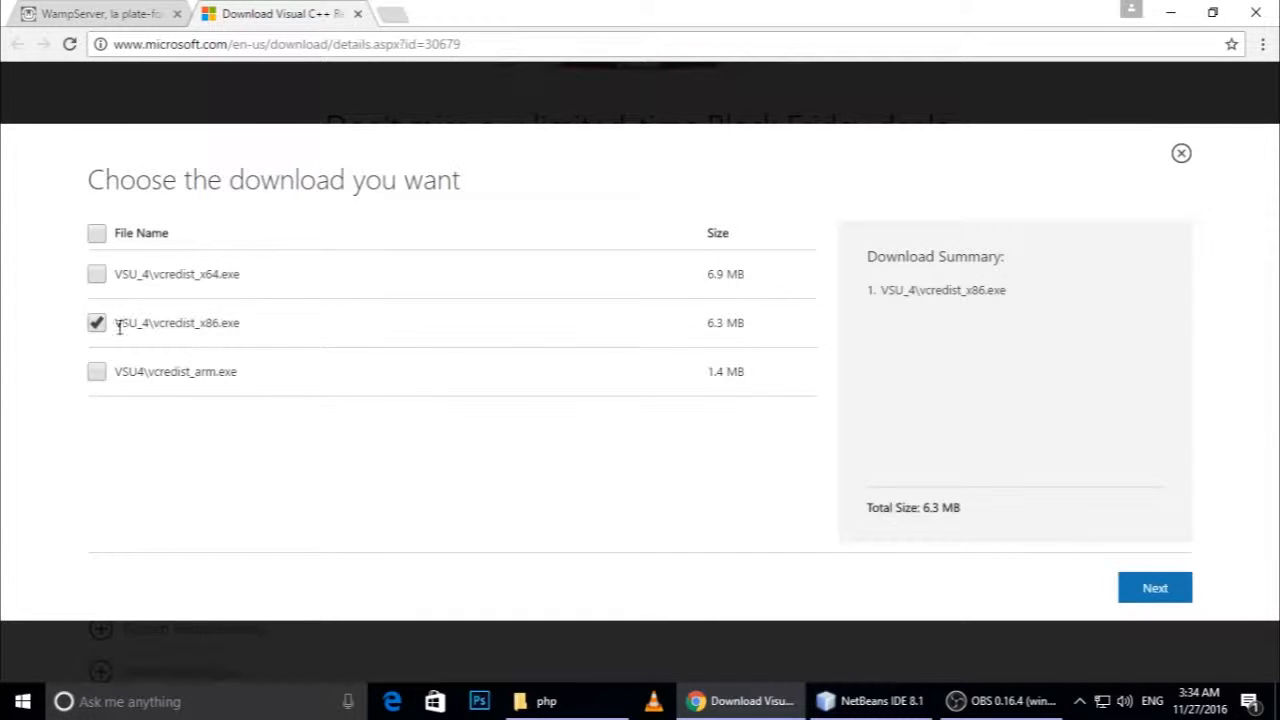
pyautogui.click(96, 322)
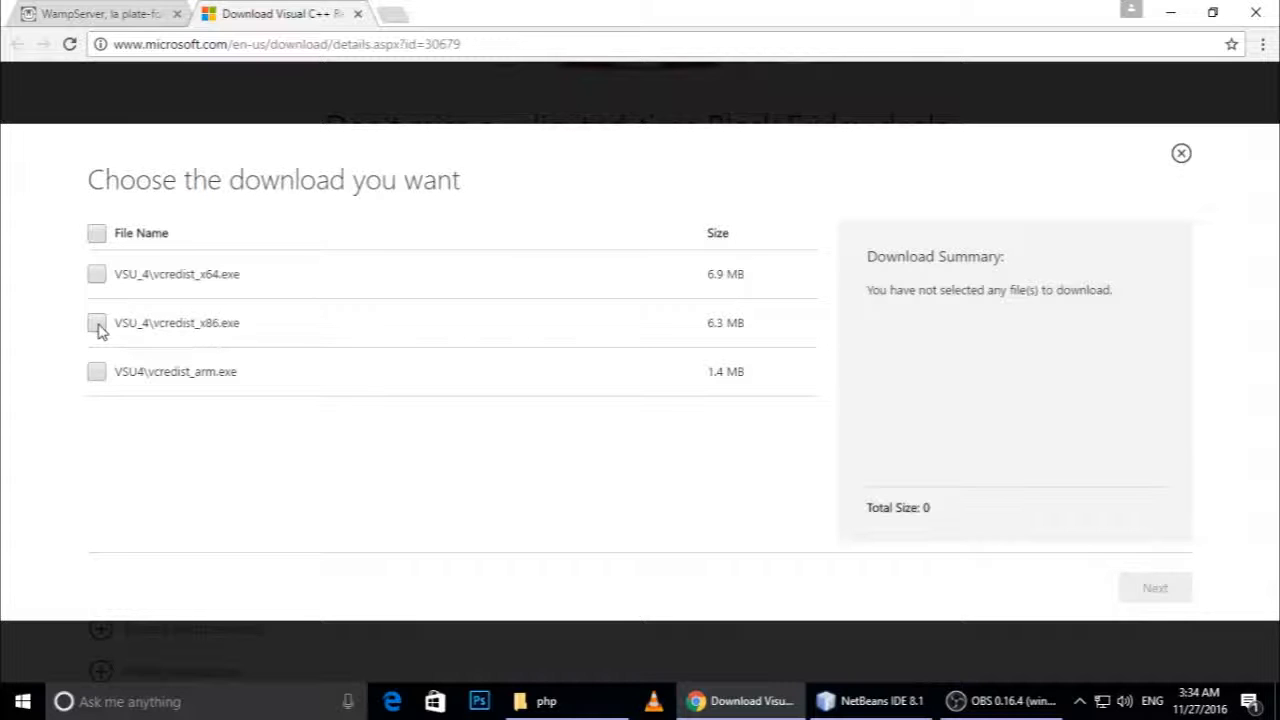
pyautogui.click(96, 20)
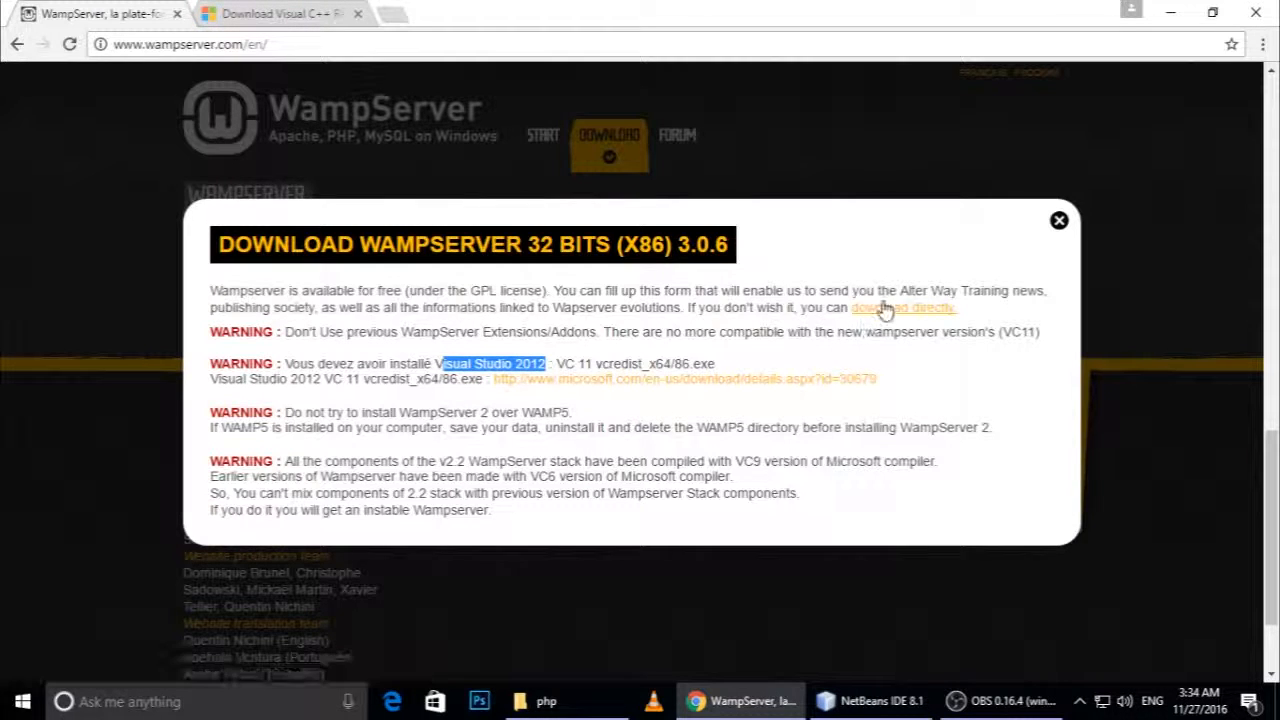
pyautogui.moveTo(888, 318)
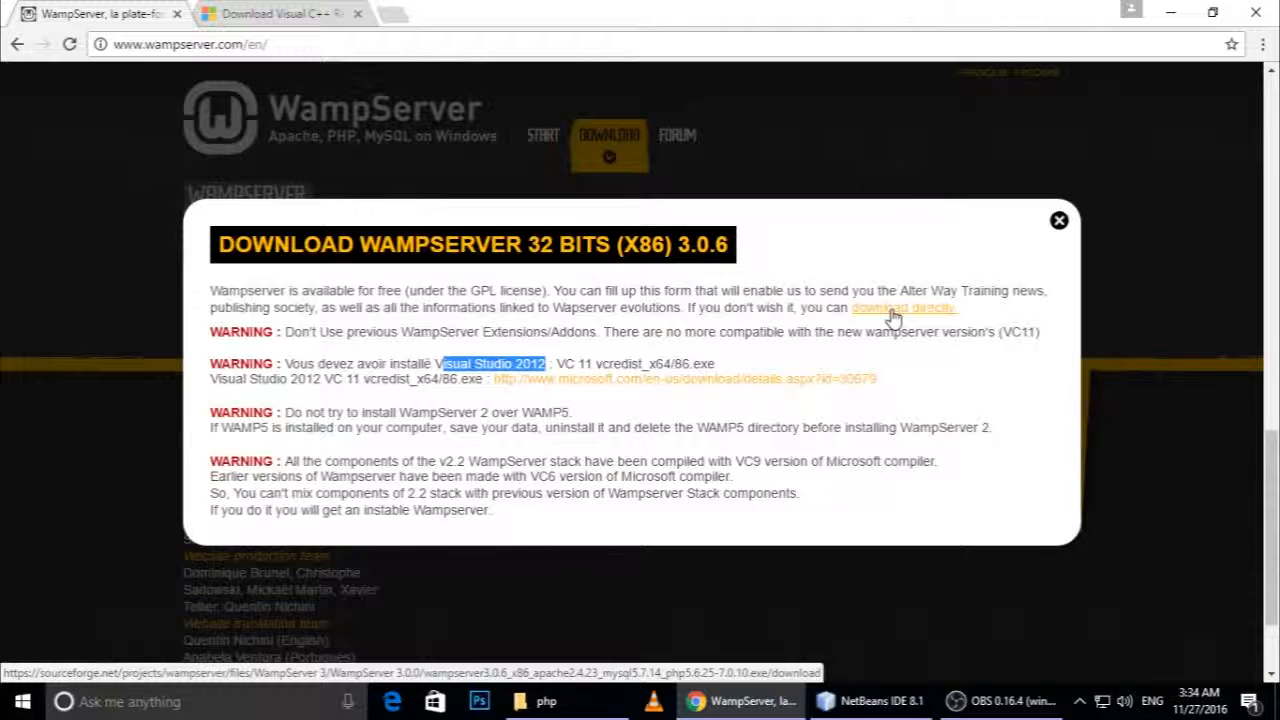
pyautogui.moveTo(860, 392)
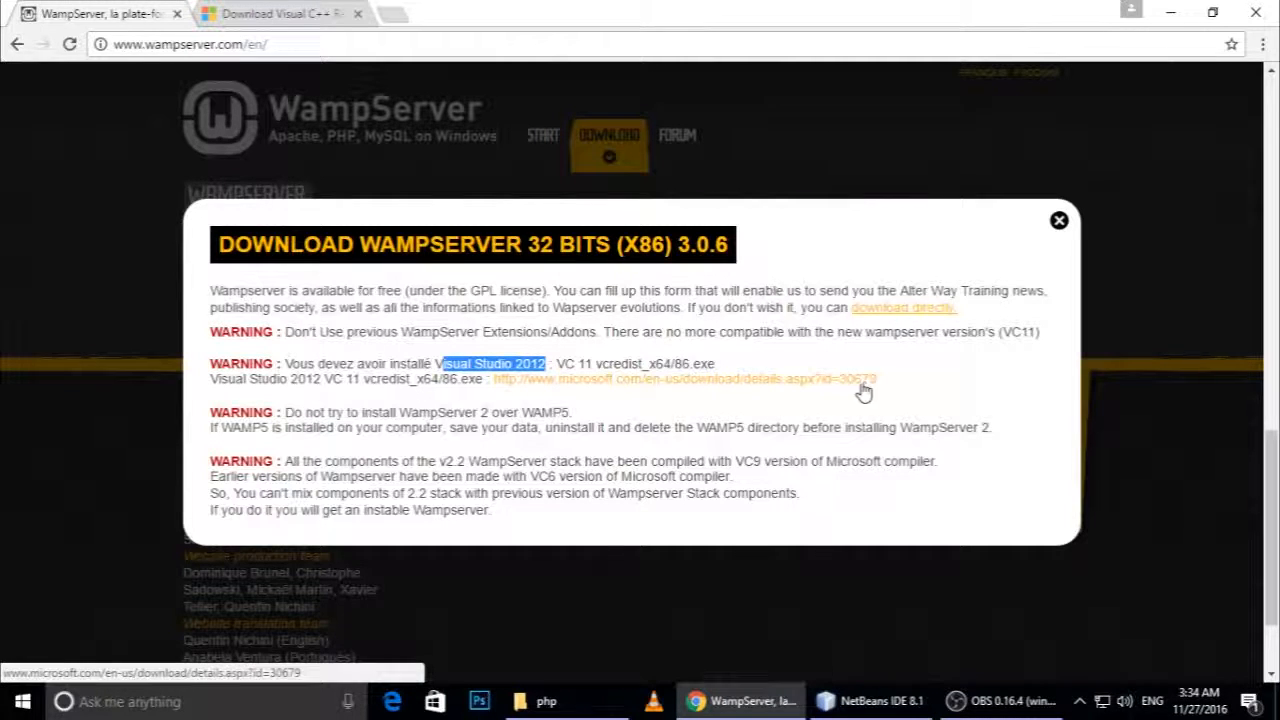
pyautogui.moveTo(830, 402)
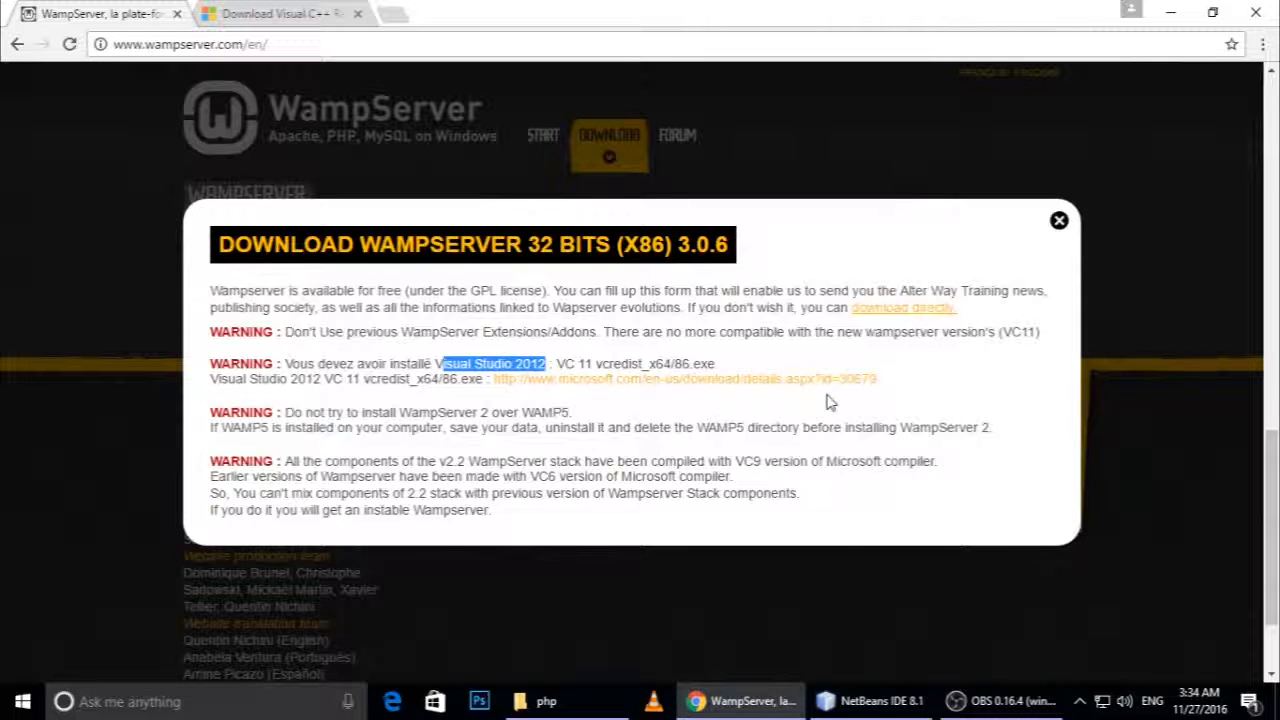
pyautogui.moveTo(1162, 14)
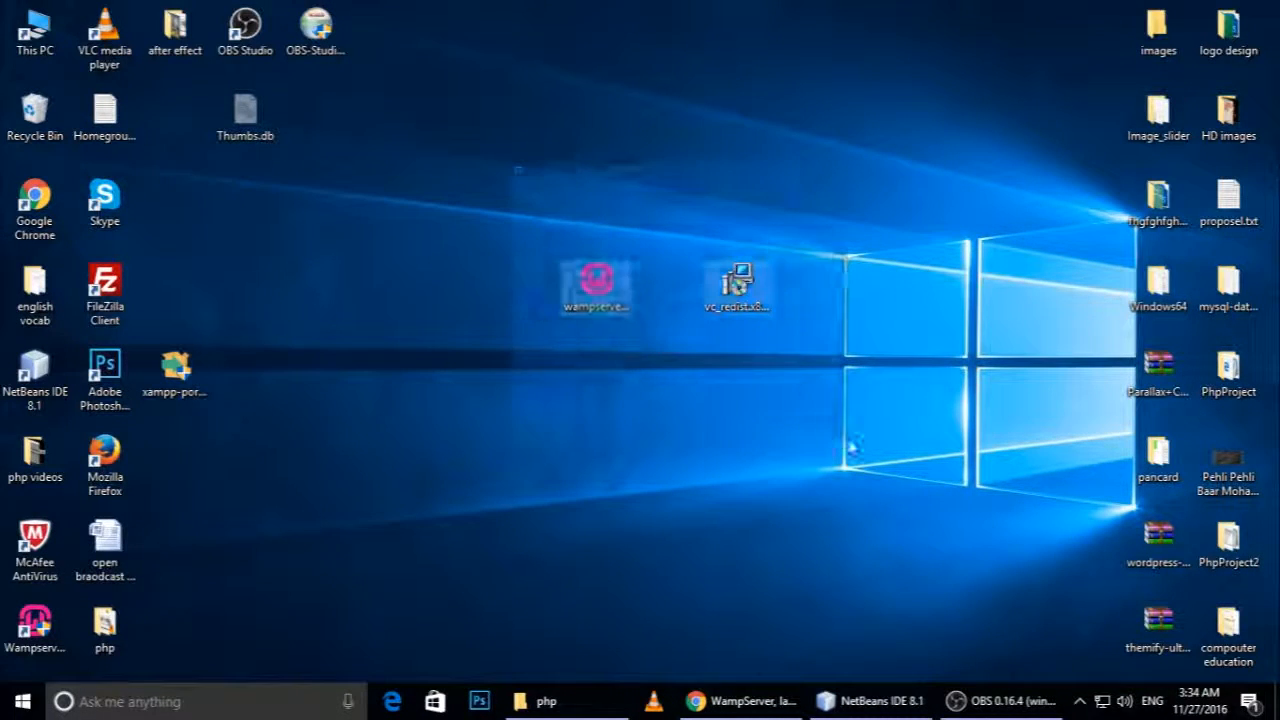
pyautogui.click(742, 280)
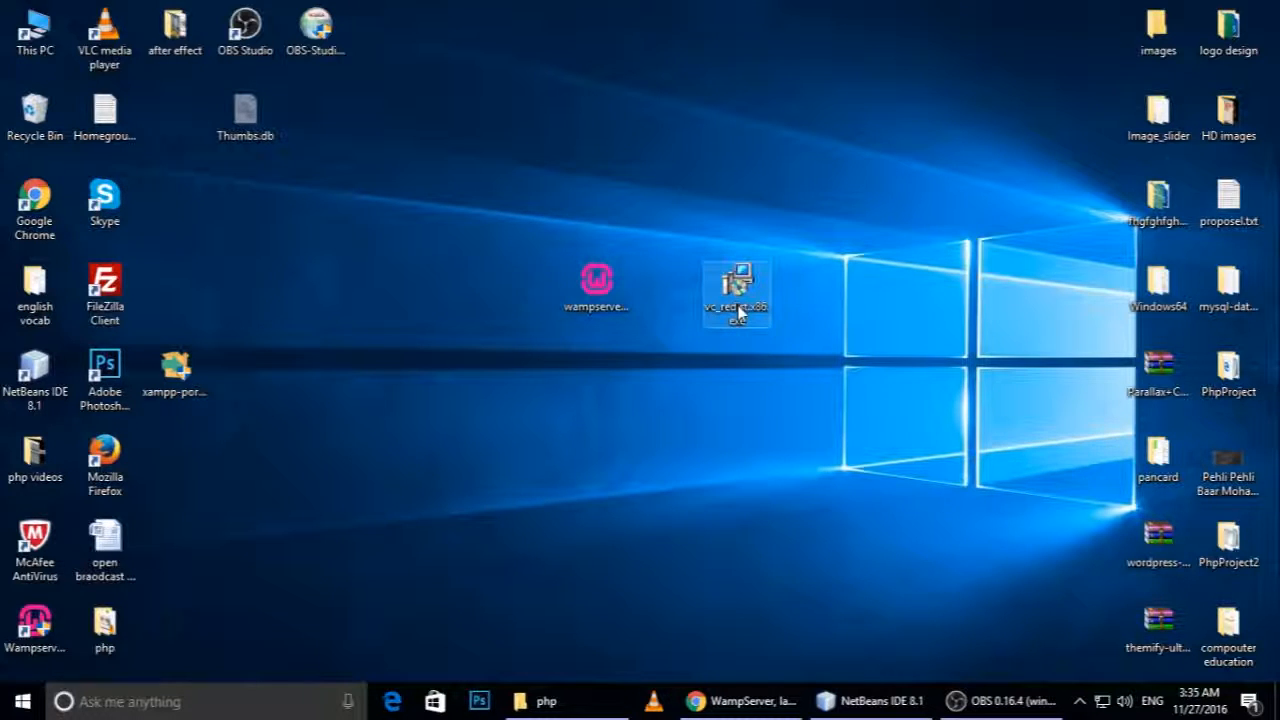
pyautogui.moveTo(740, 290)
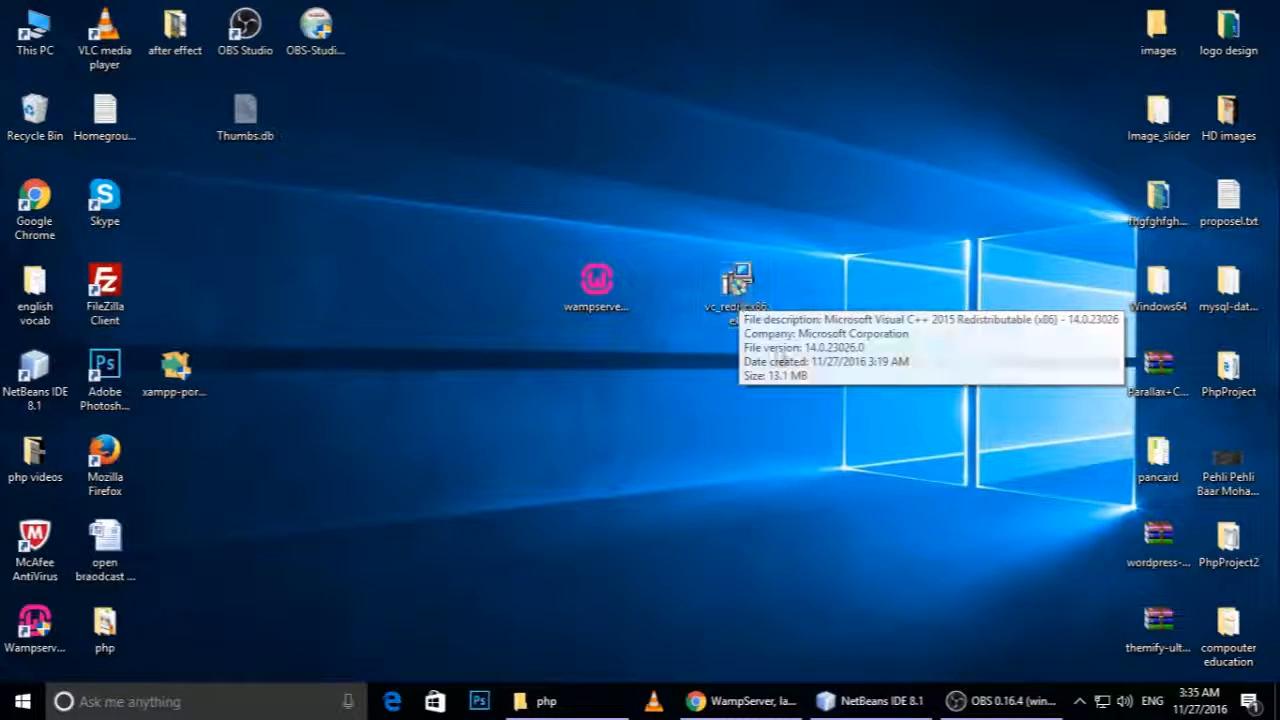
pyautogui.click(598, 284)
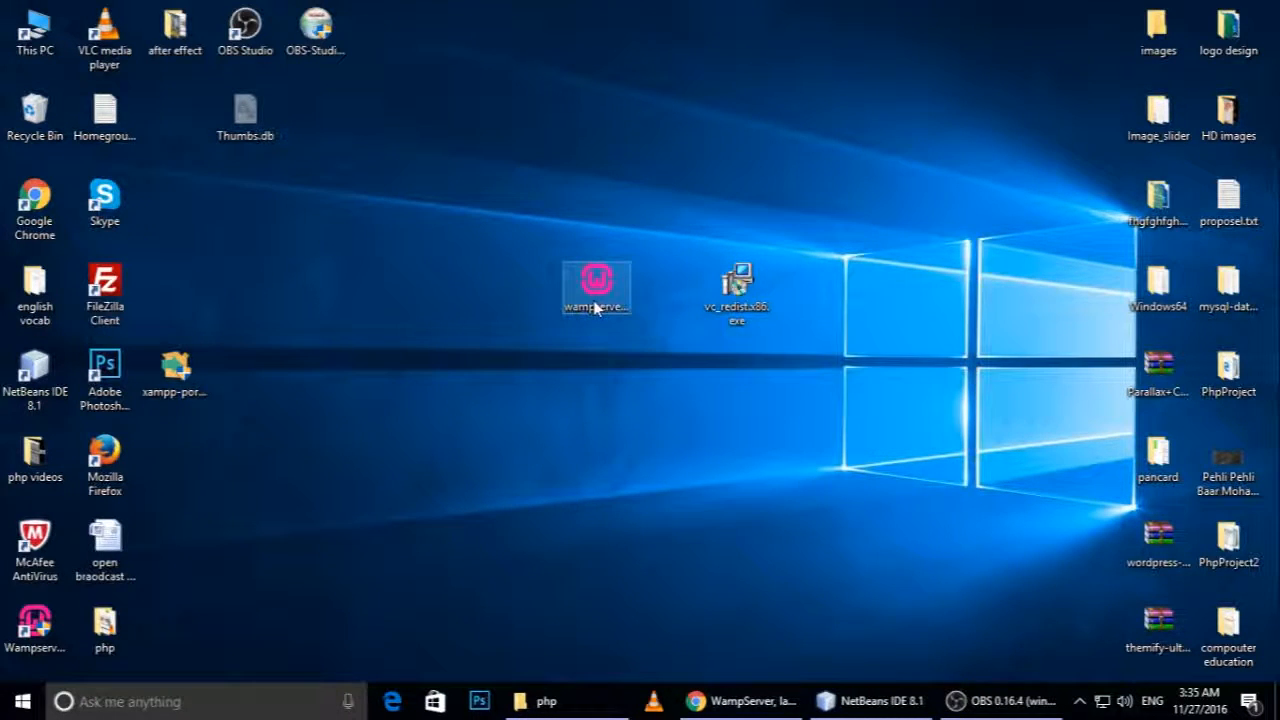
pyautogui.moveTo(736, 290)
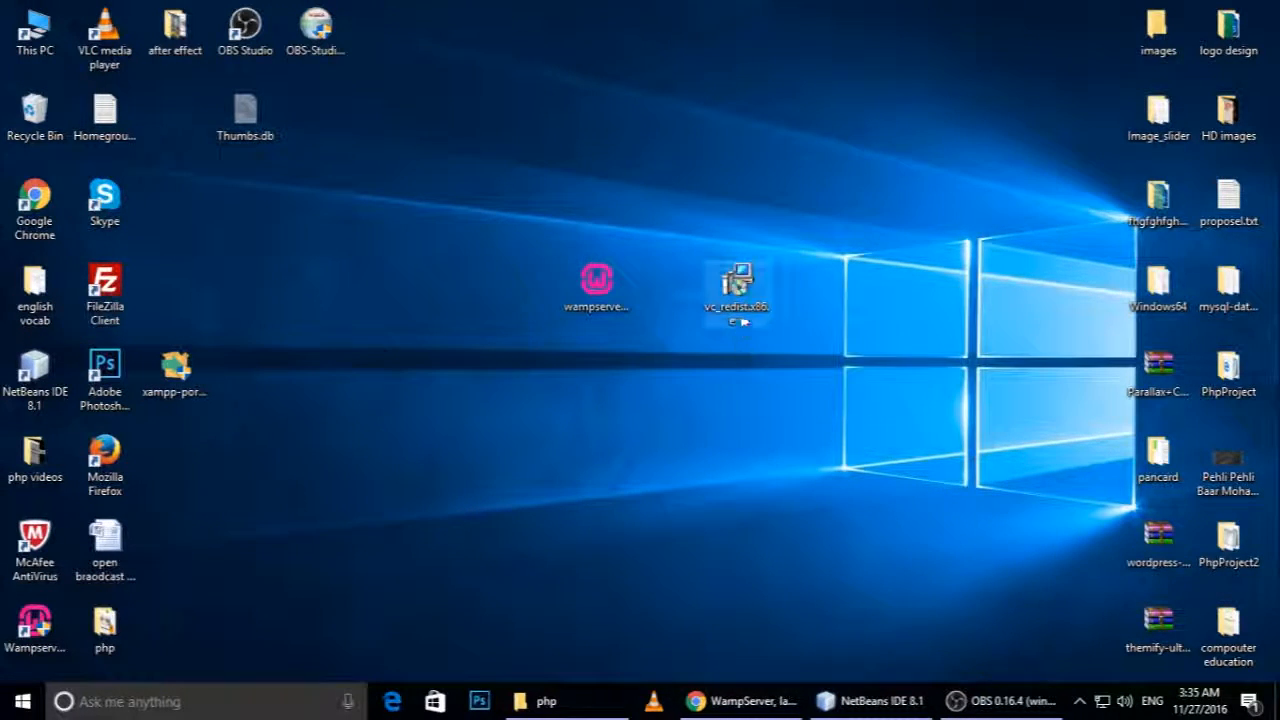
pyautogui.click(740, 280)
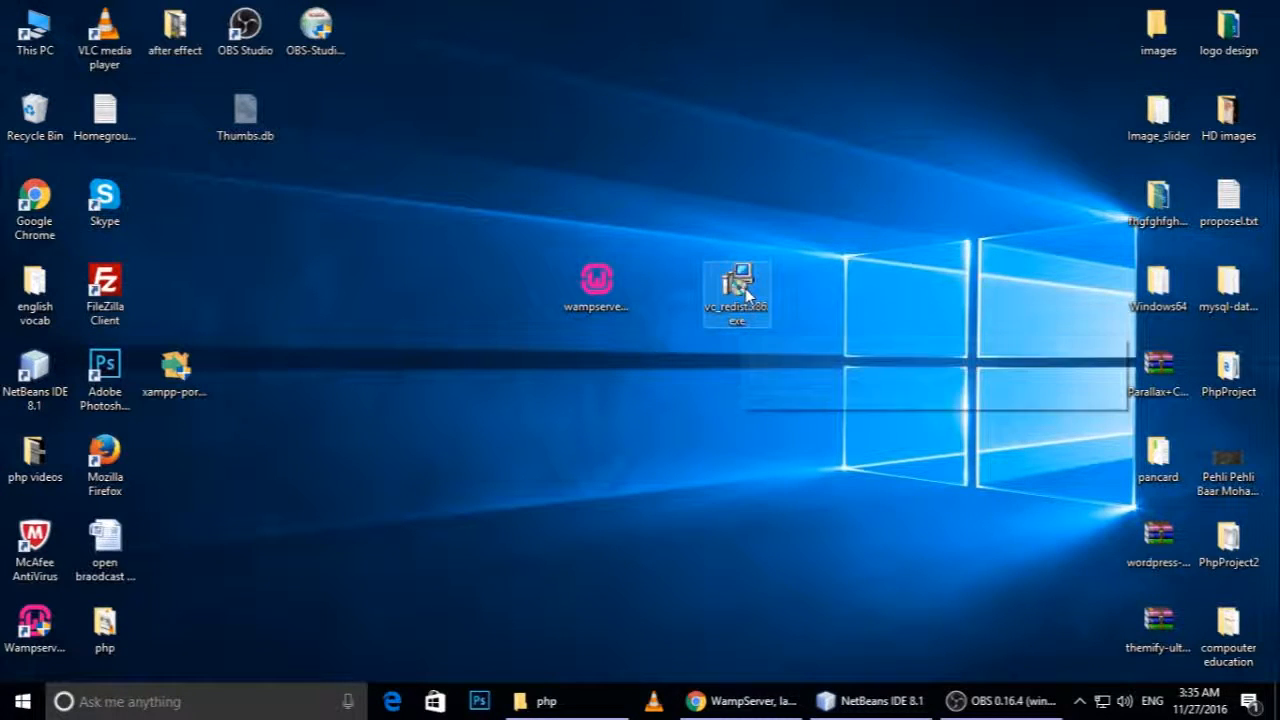
pyautogui.moveTo(596, 284)
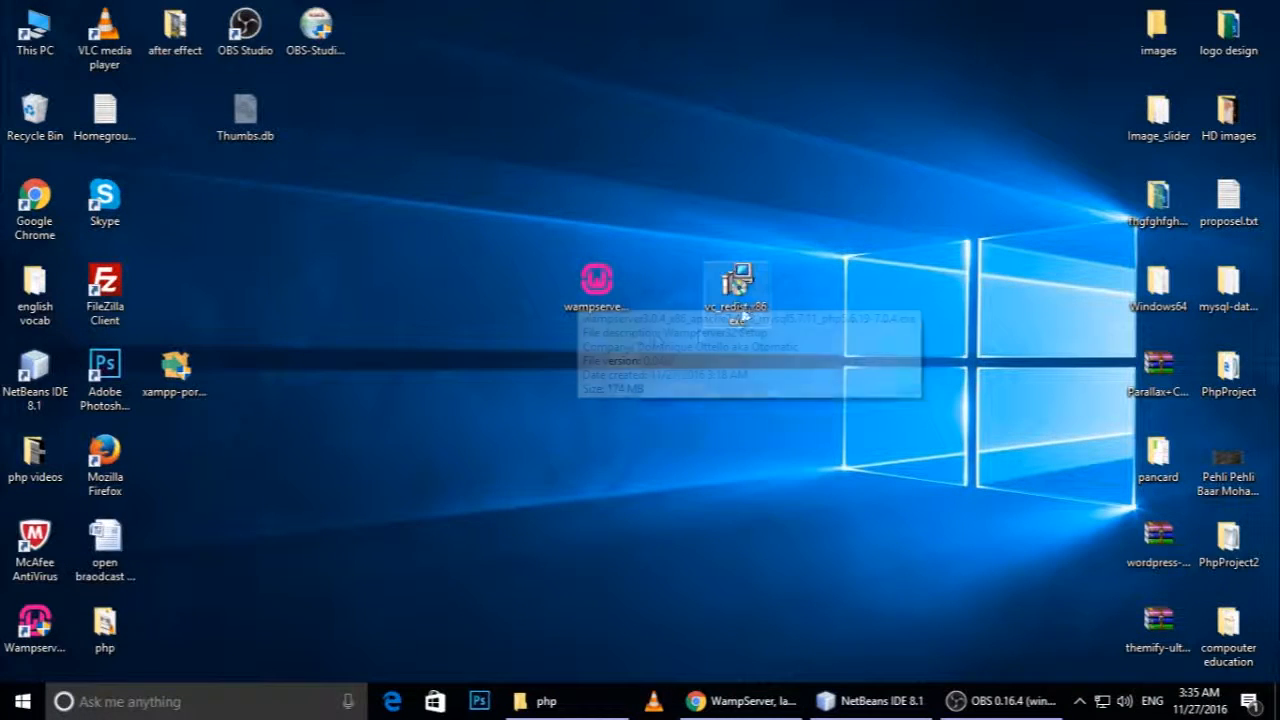
pyautogui.moveTo(596, 290)
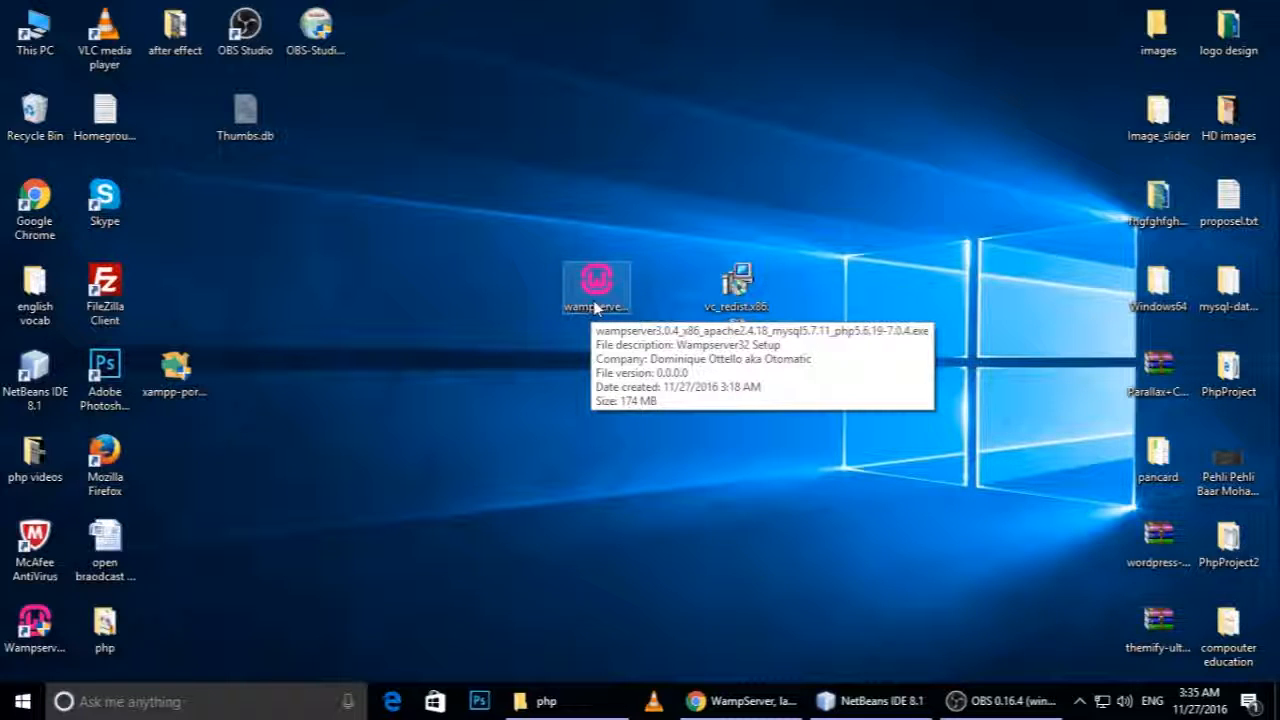
pyautogui.click(738, 284)
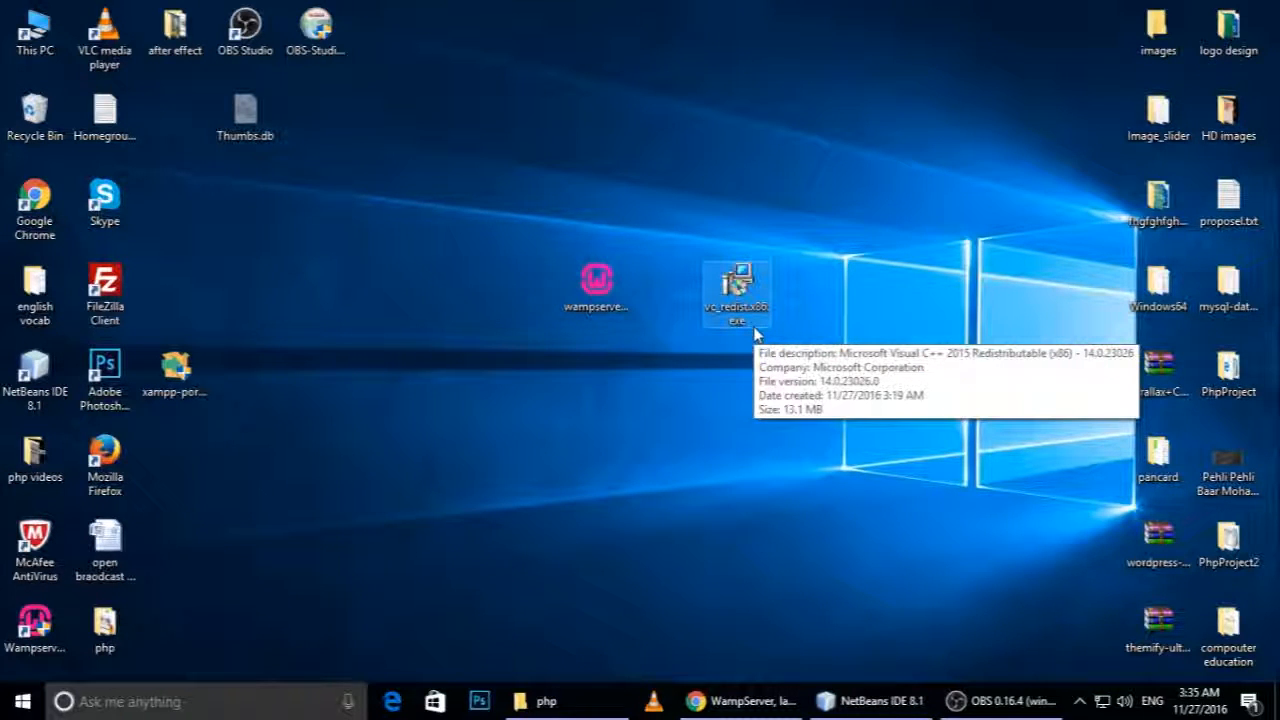
pyautogui.moveTo(708, 378)
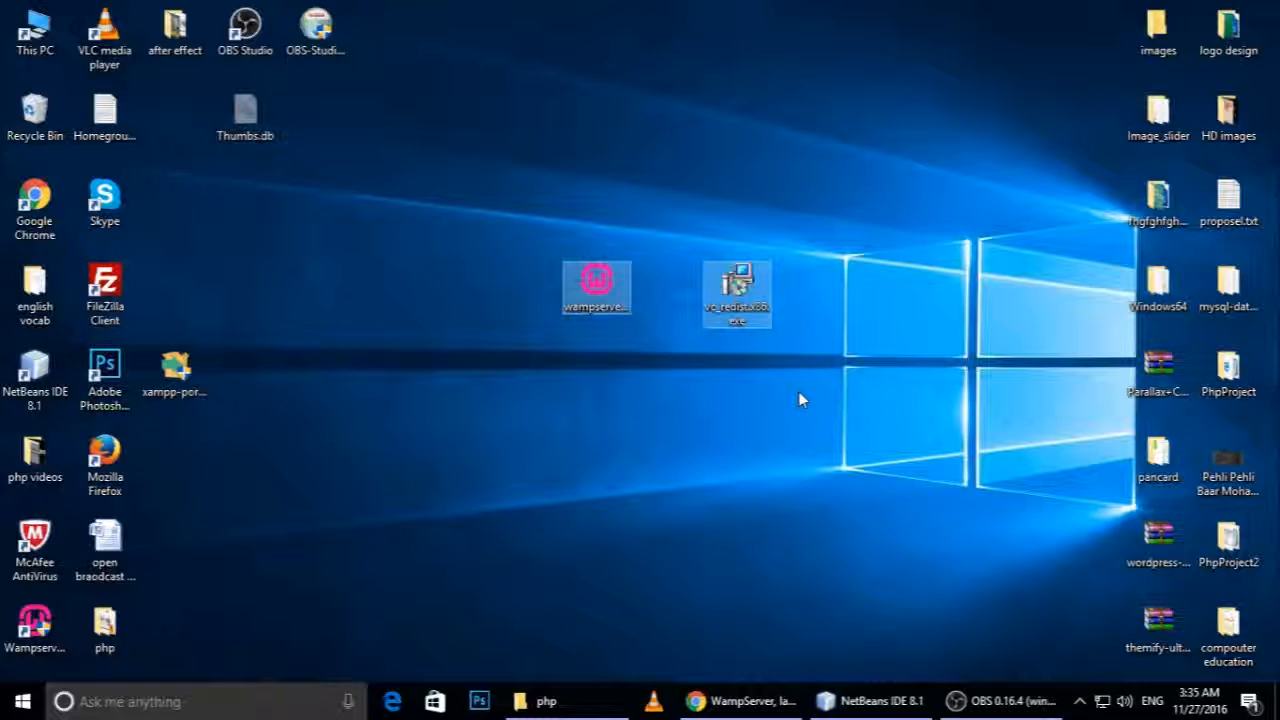
pyautogui.click(800, 400)
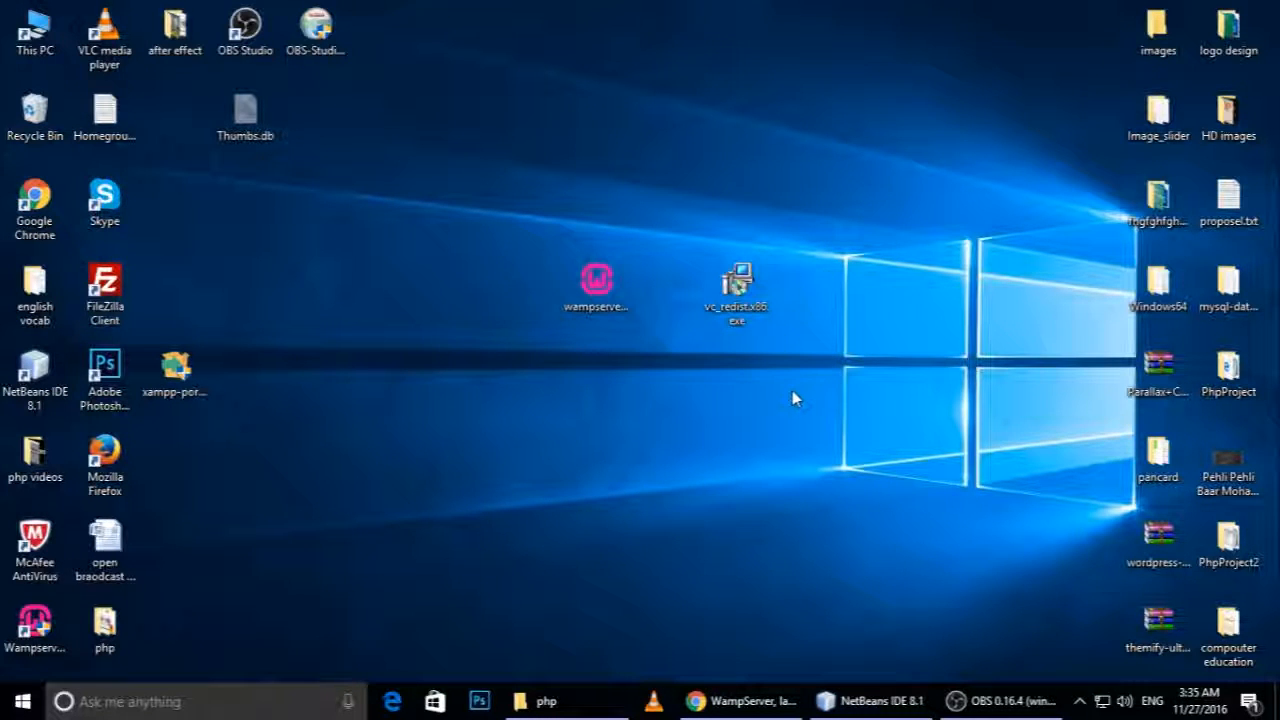
pyautogui.moveTo(780, 400)
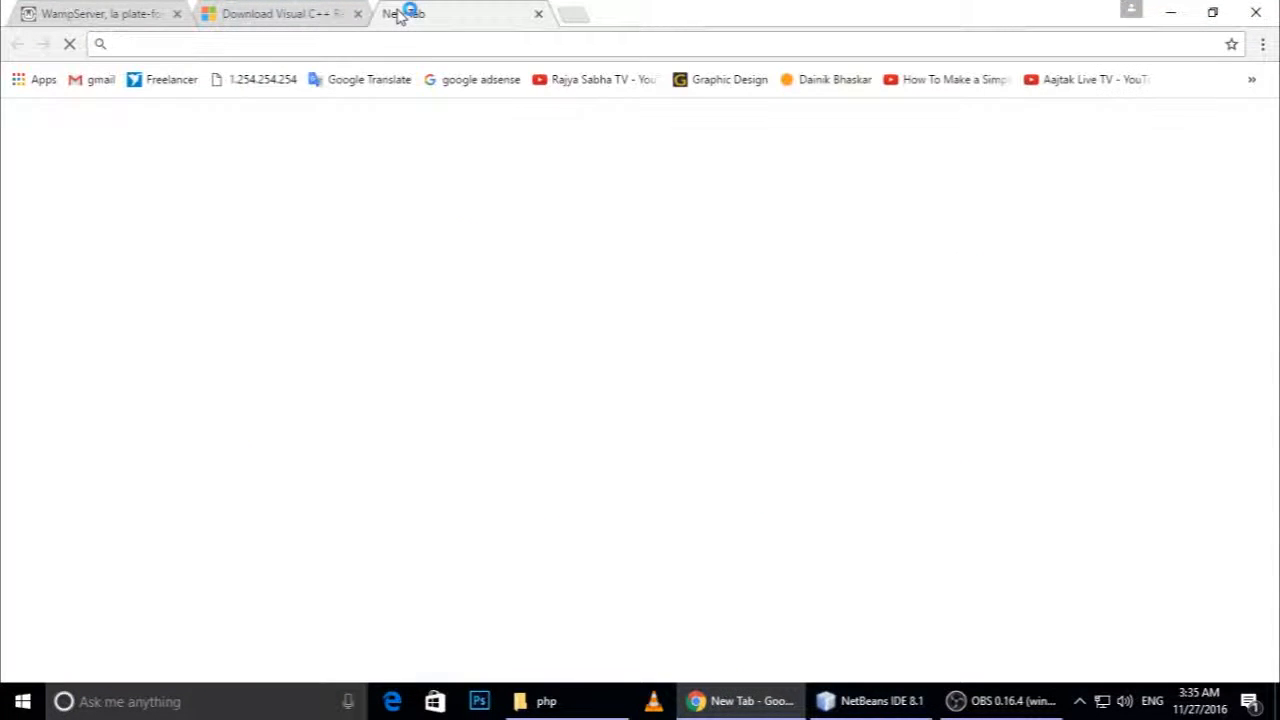
# - Load localhost to show the WampServer homepage with Apache 2.4.18, PHP 5.6.19 and project folders
pyautogui.write('localhost')
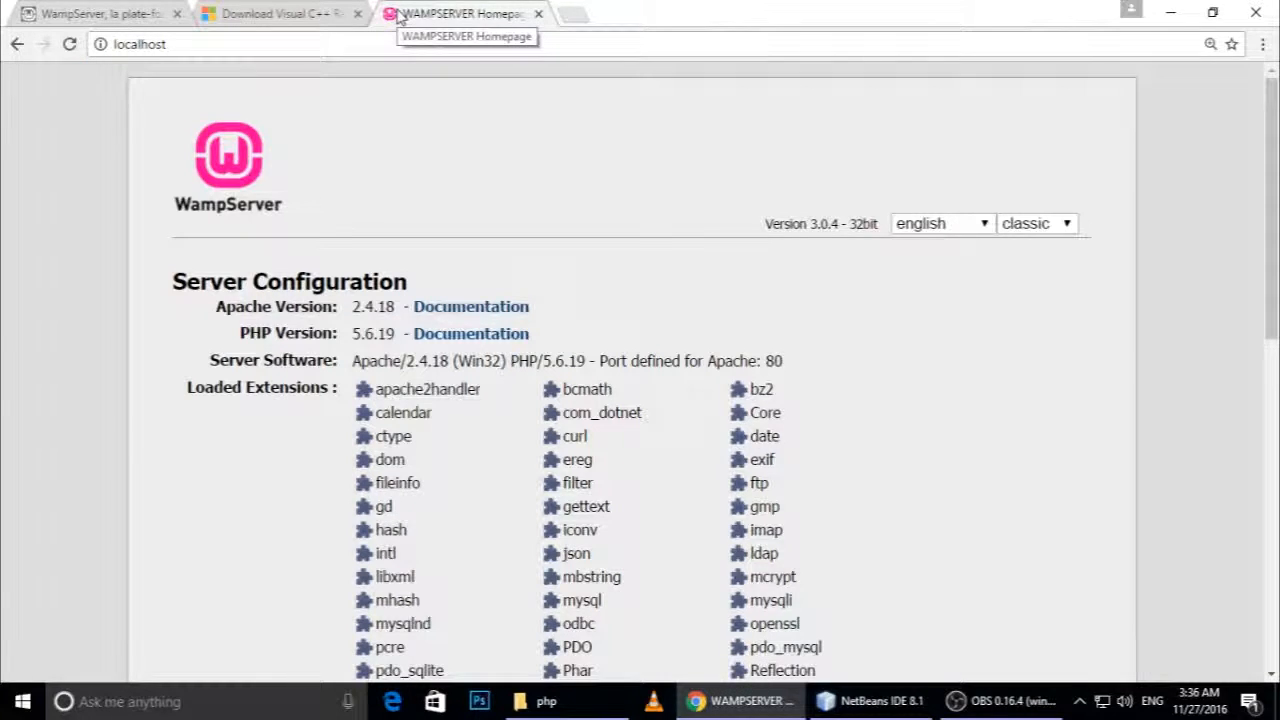
pyautogui.scroll(-3)
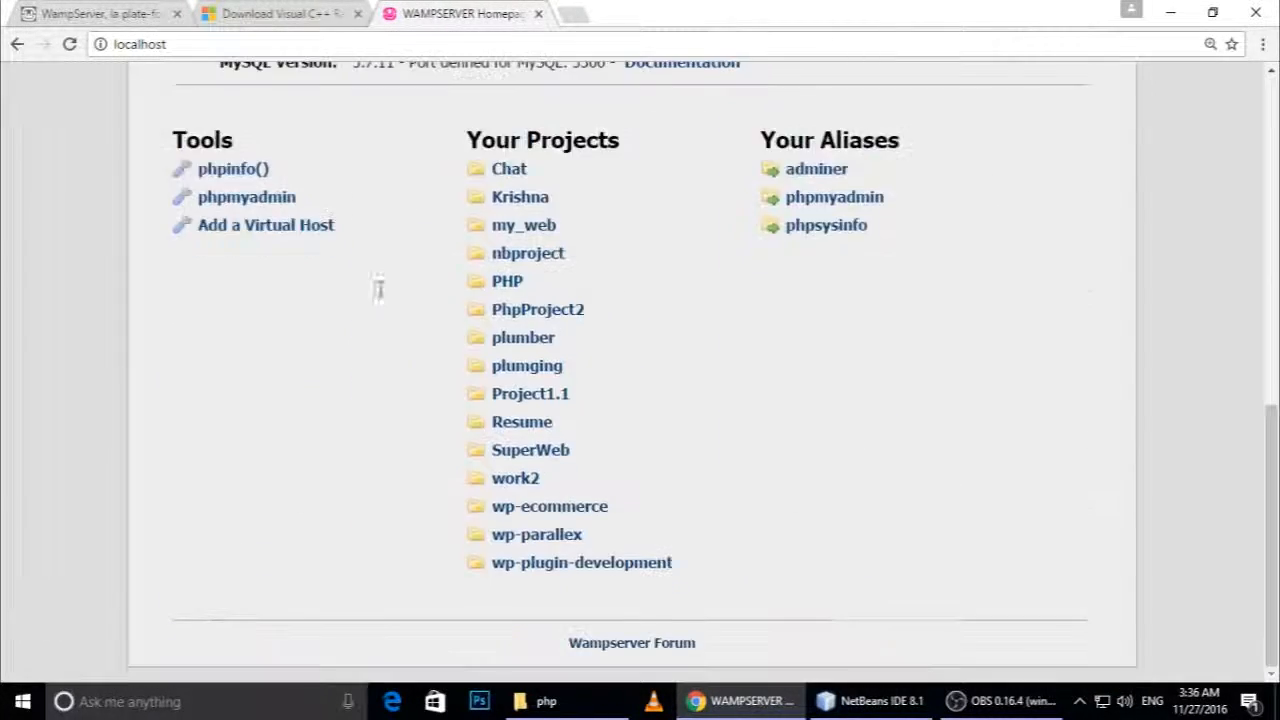
pyautogui.scroll(3)
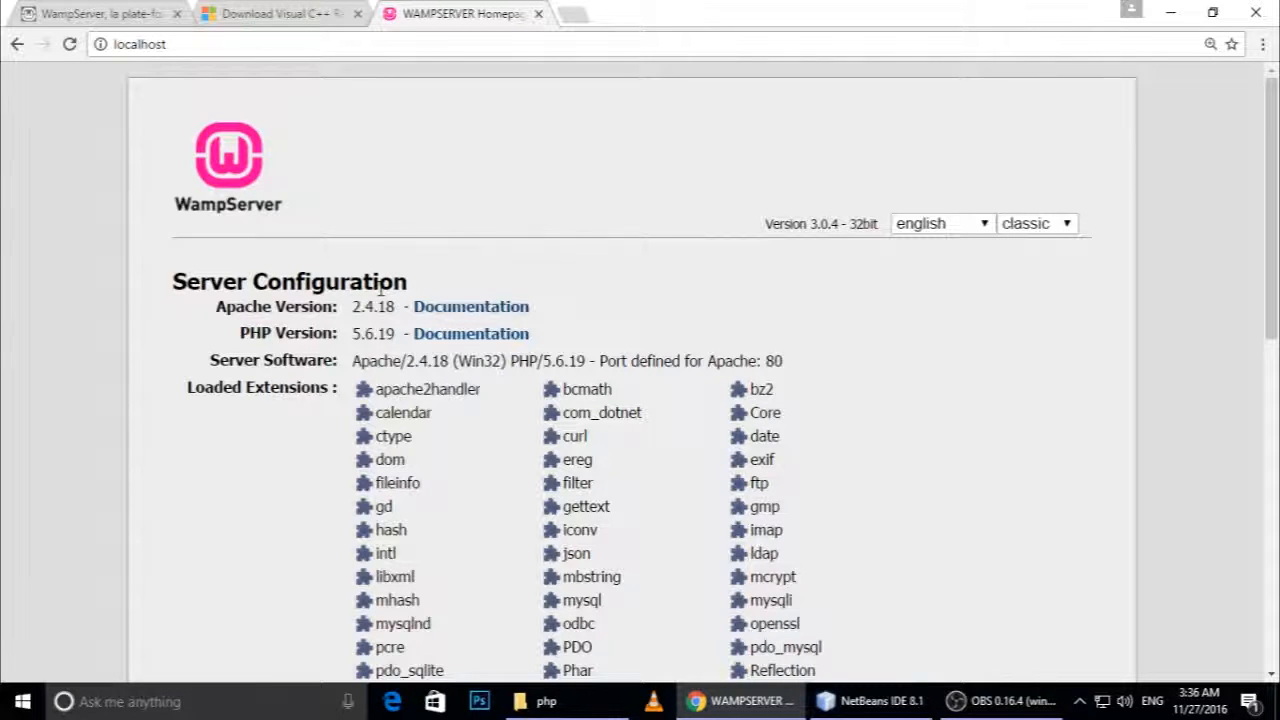
pyautogui.moveTo(722, 418)
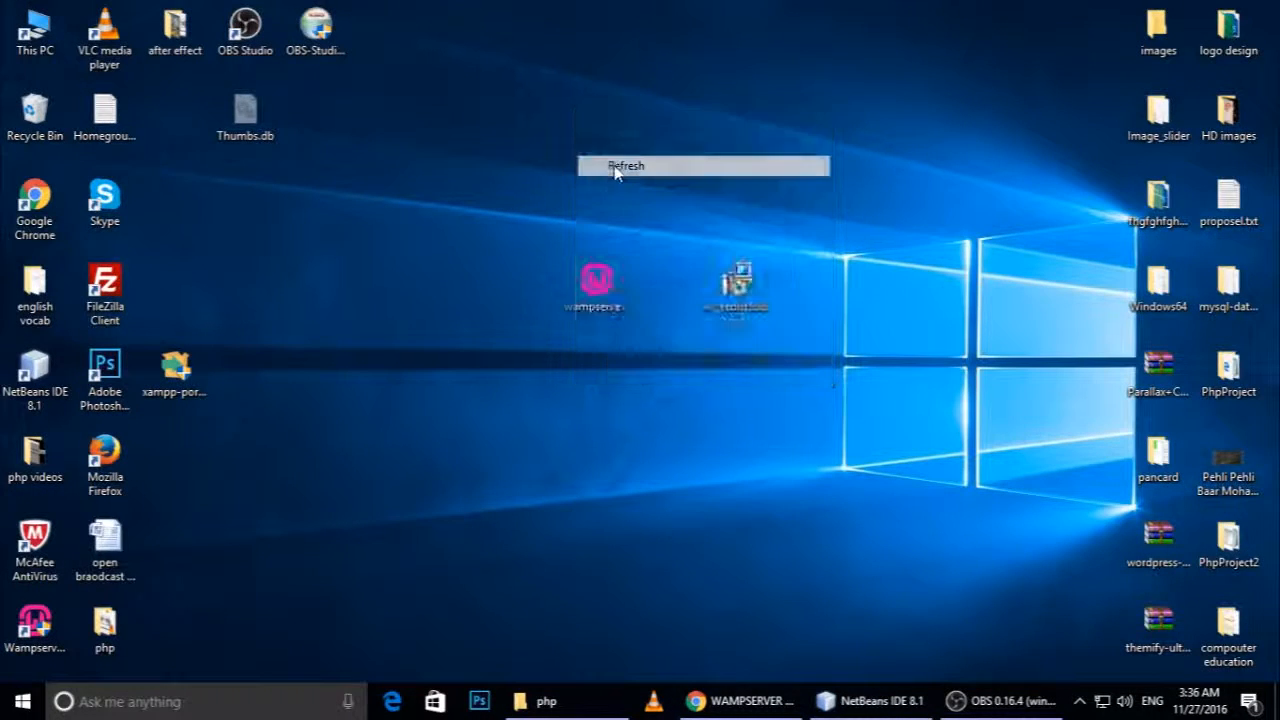
# - Refresh the desktop from its context menu and open This PC to browse the drives
pyautogui.click(628, 164)
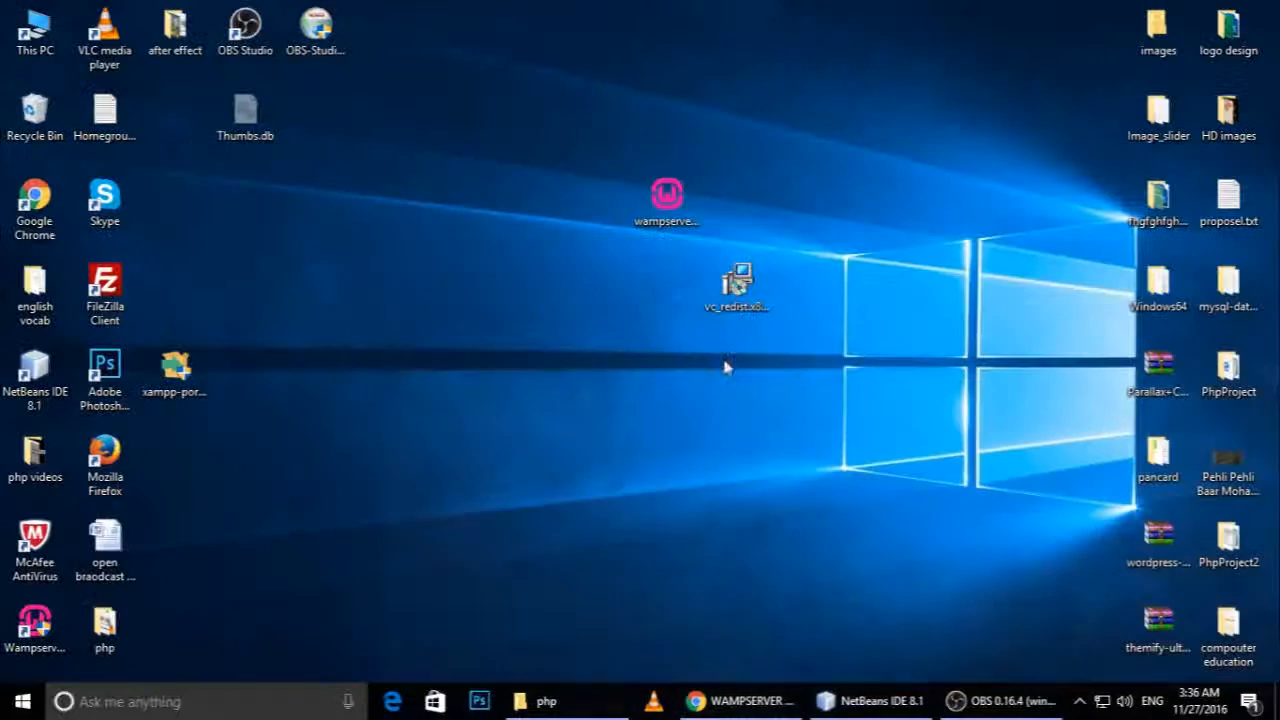
pyautogui.rightClick(724, 368)
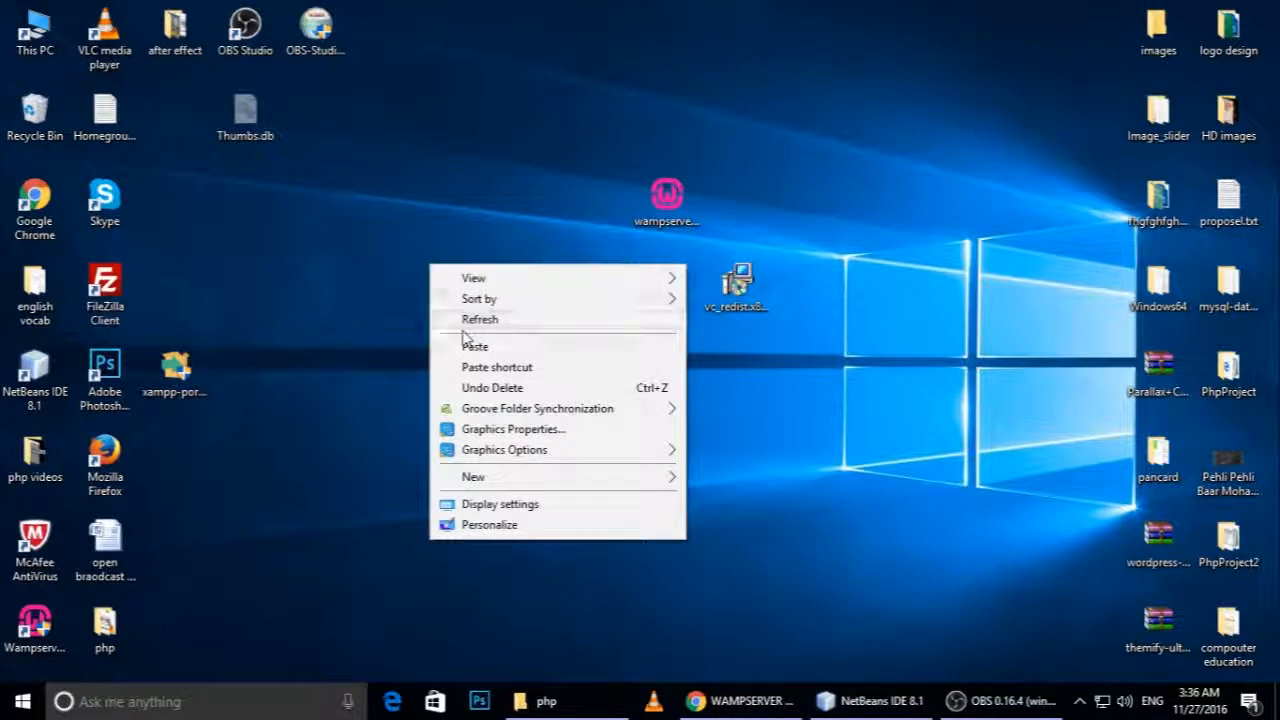
pyautogui.click(28, 22)
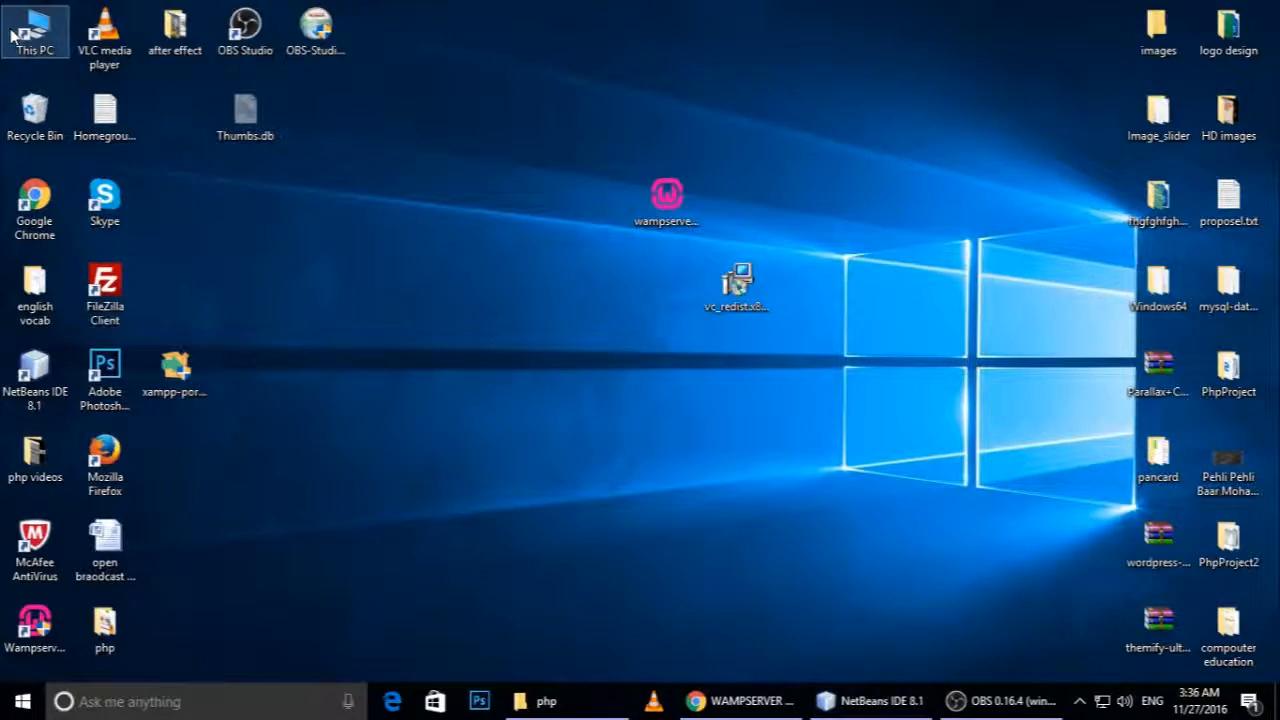
pyautogui.doubleClick(32, 24)
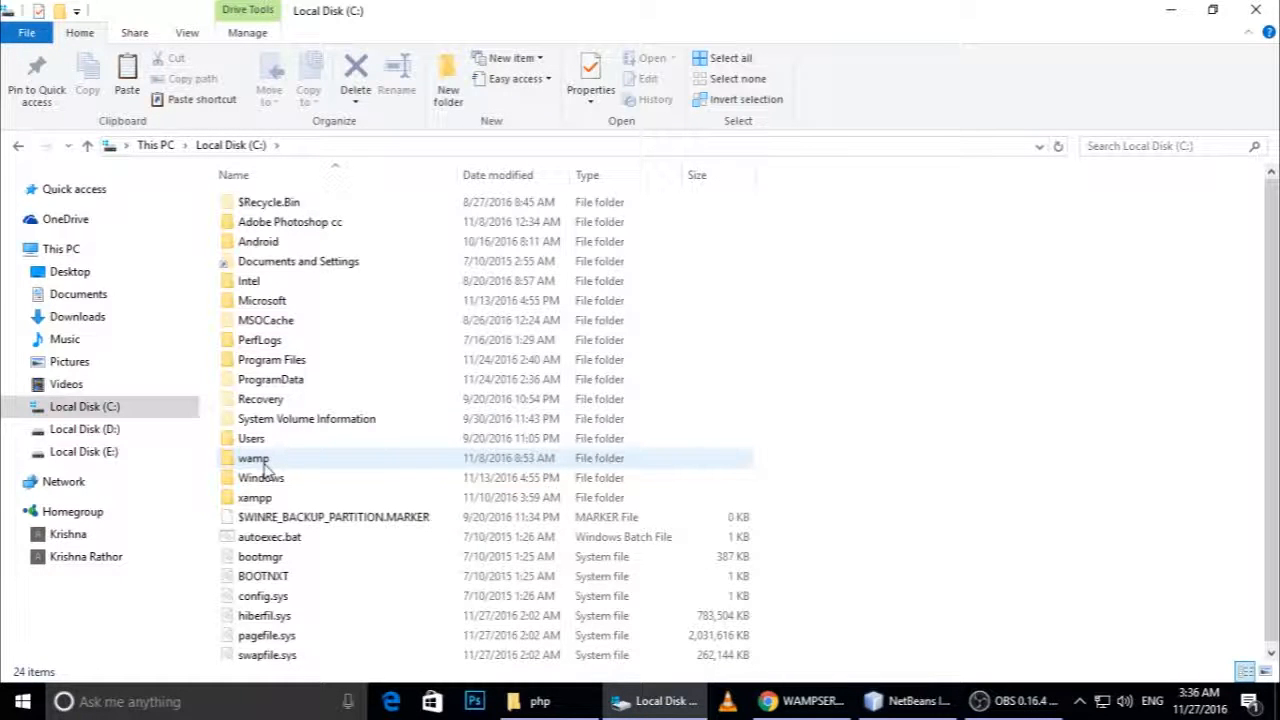
pyautogui.moveTo(256, 470)
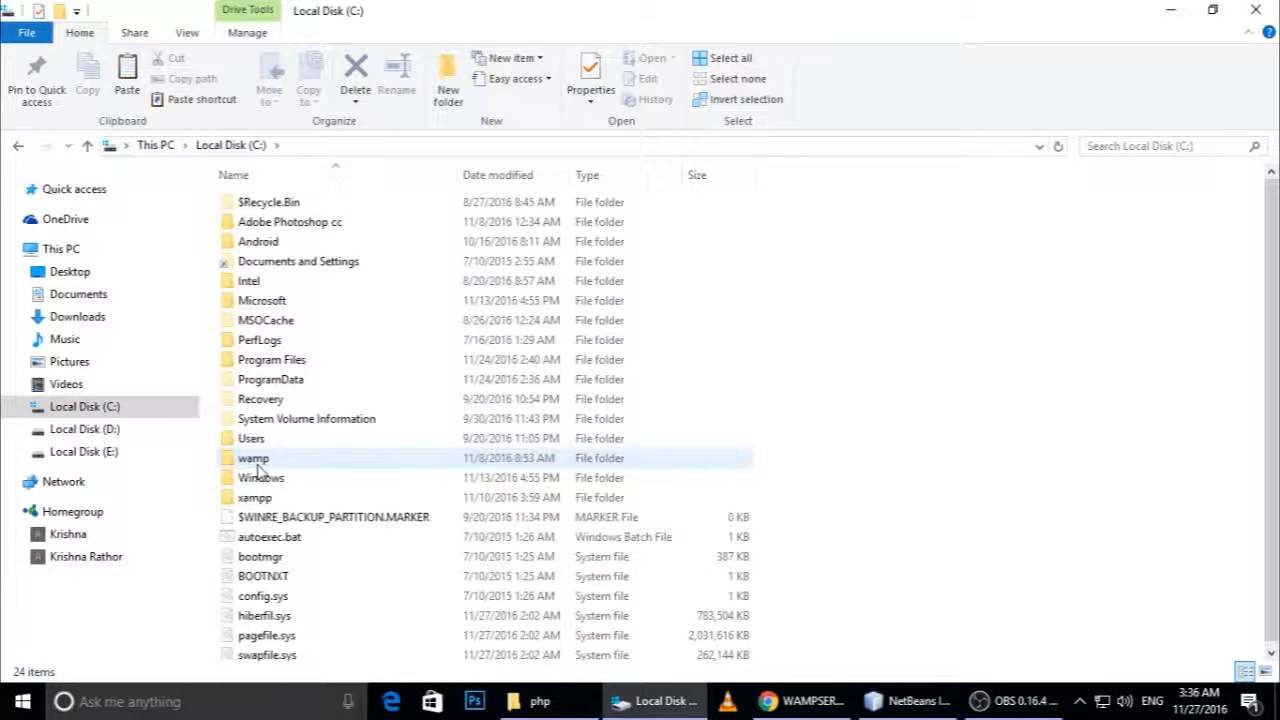
pyautogui.moveTo(260, 458)
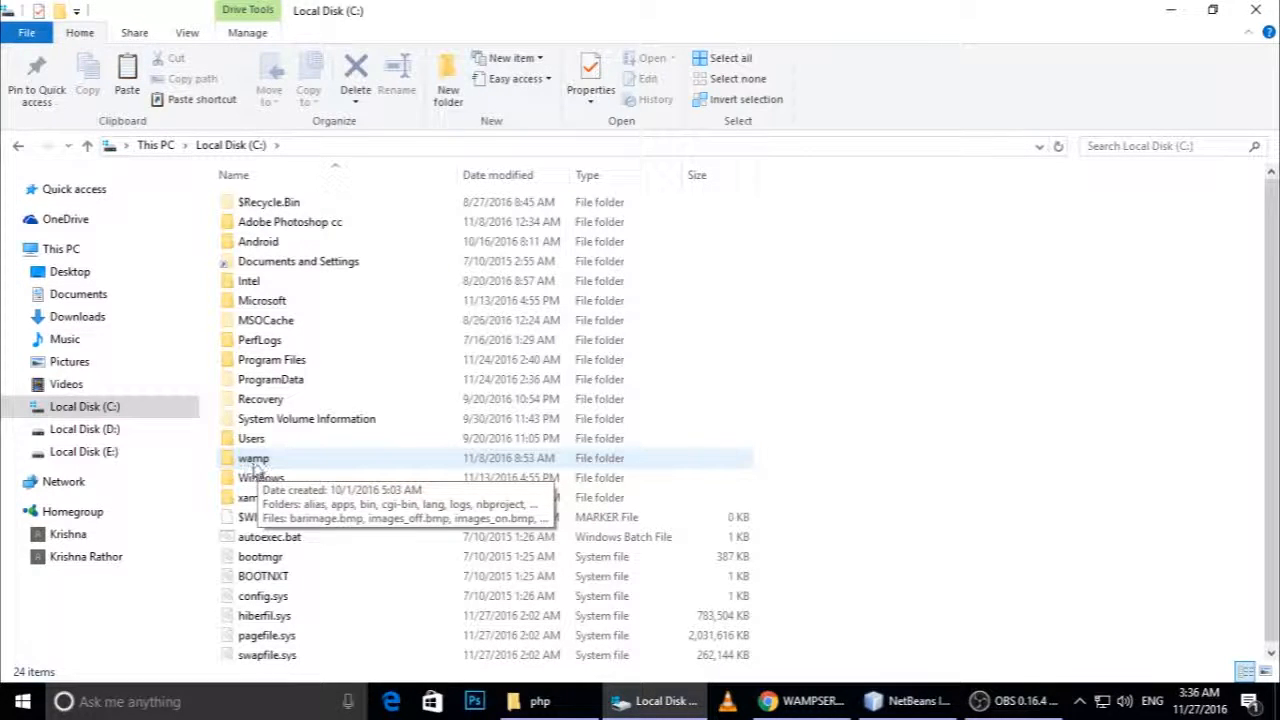
pyautogui.moveTo(282, 468)
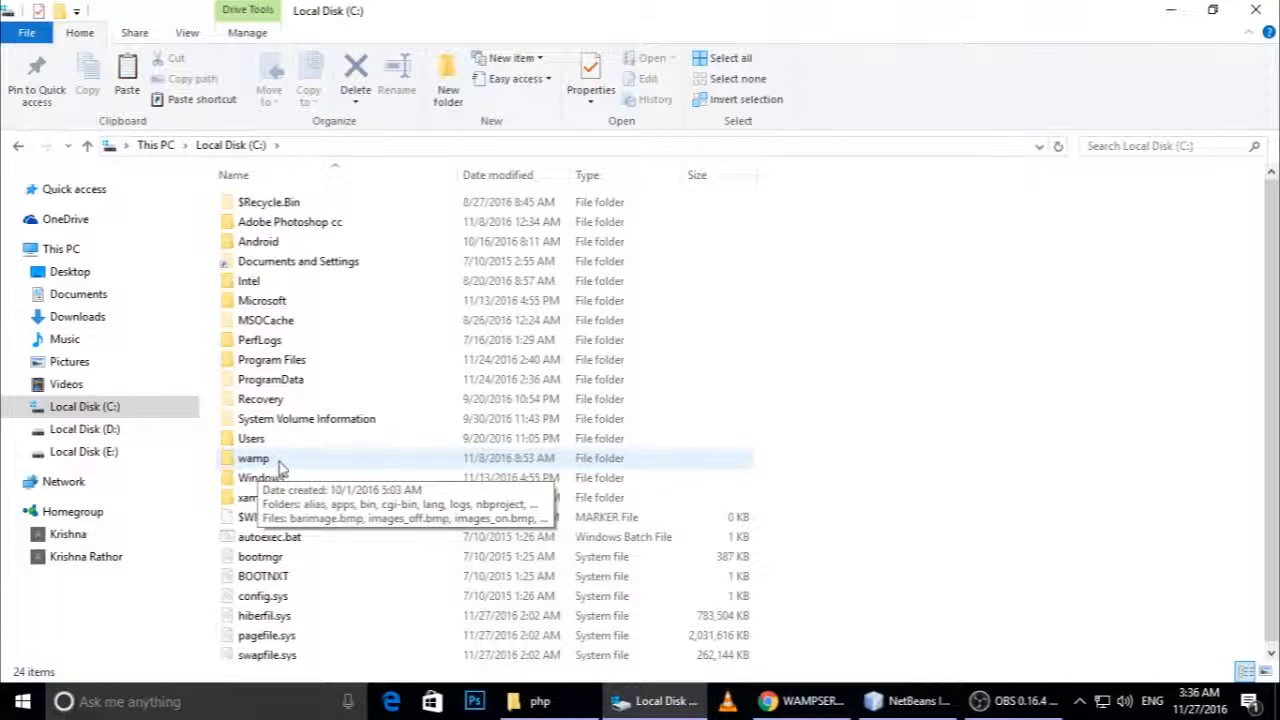
# - Open C:\wamp and then its www folder showing the project folders and PHP files
pyautogui.doubleClick(252, 458)
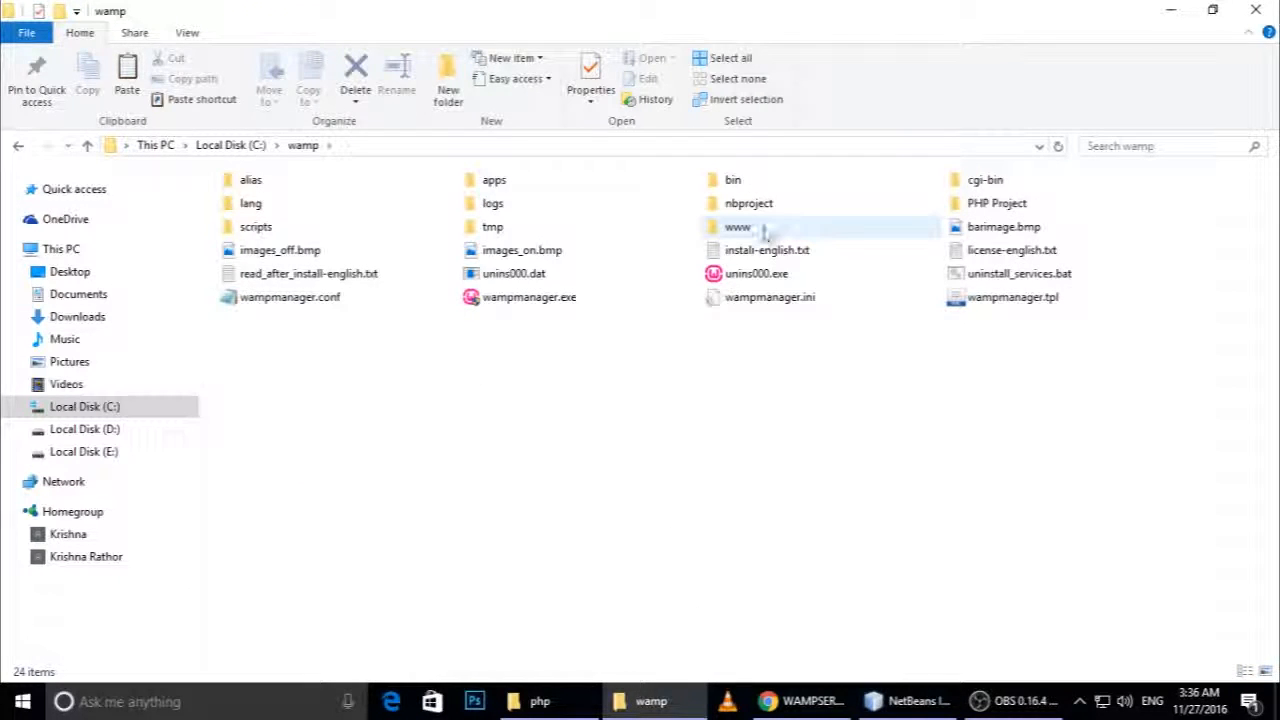
pyautogui.doubleClick(740, 226)
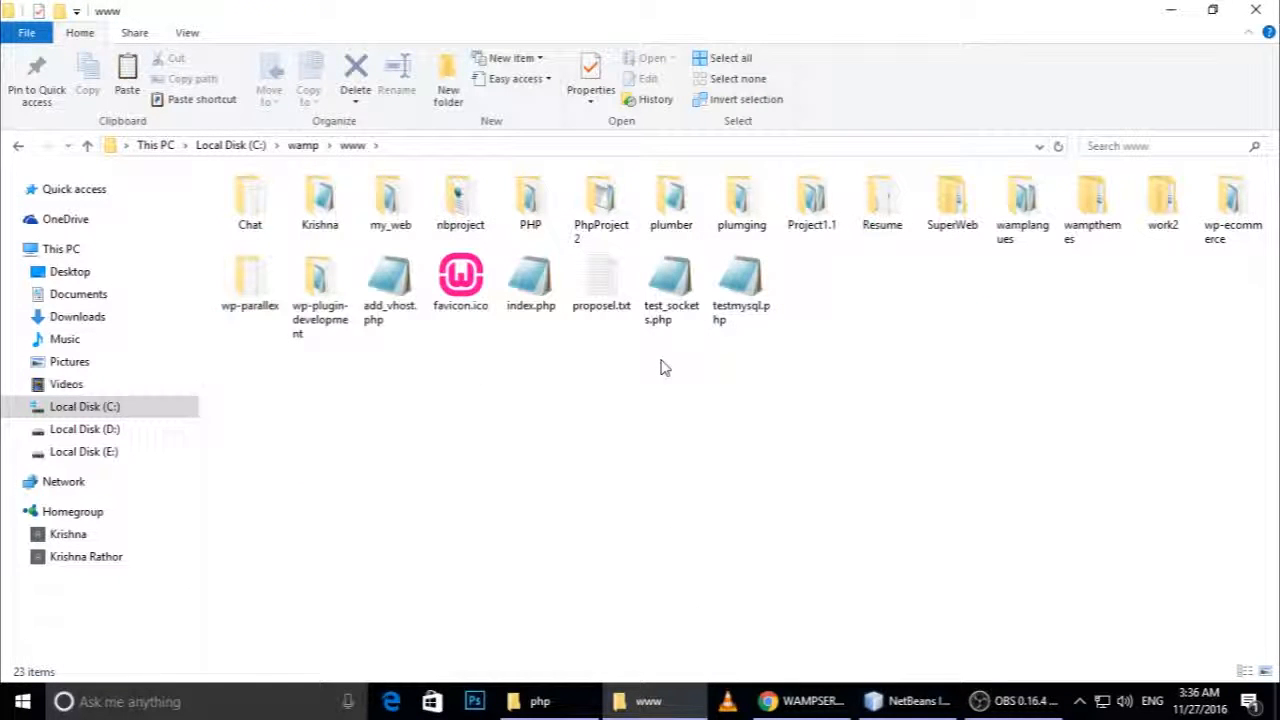